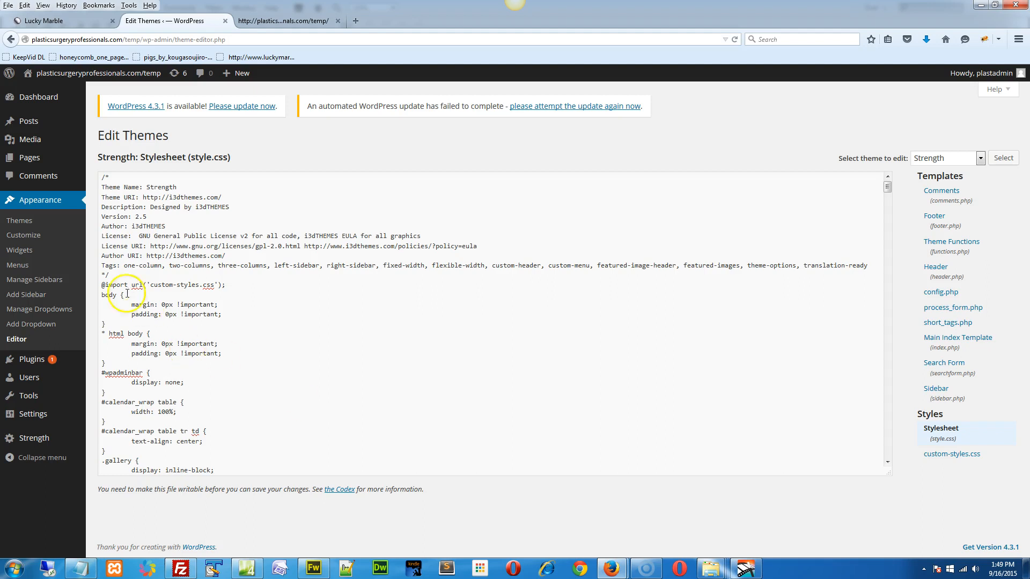
View the live Plastic Surgery Professionals homepage slider, then switch to the logo banner in Fireworks
click(16, 339)
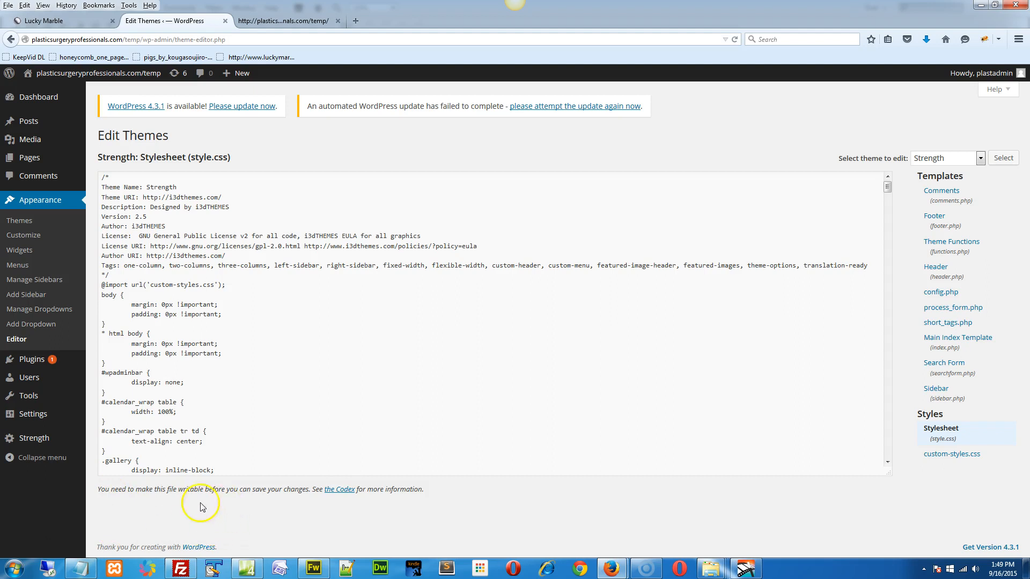
mouse_move(141, 524)
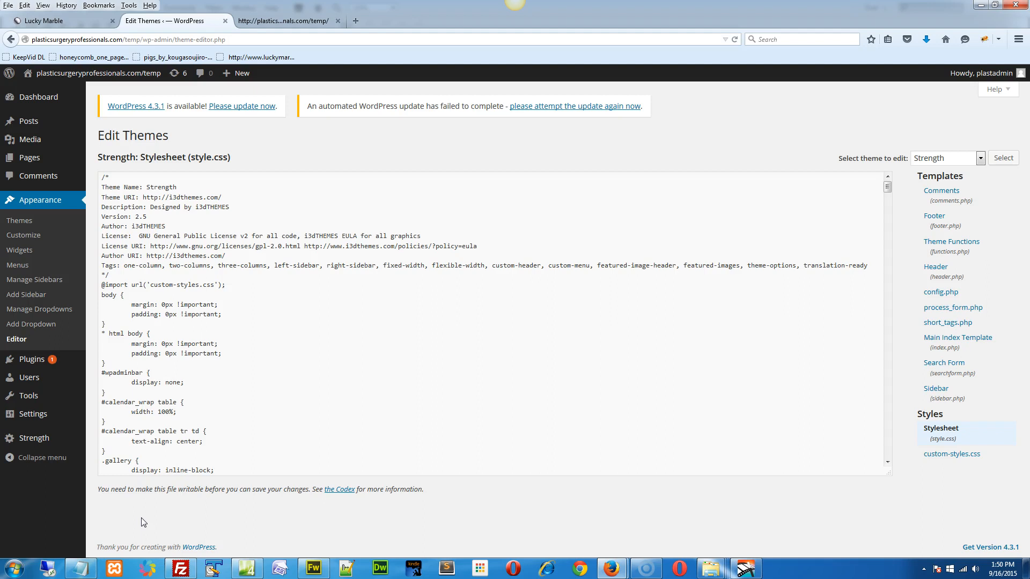
mouse_move(819, 374)
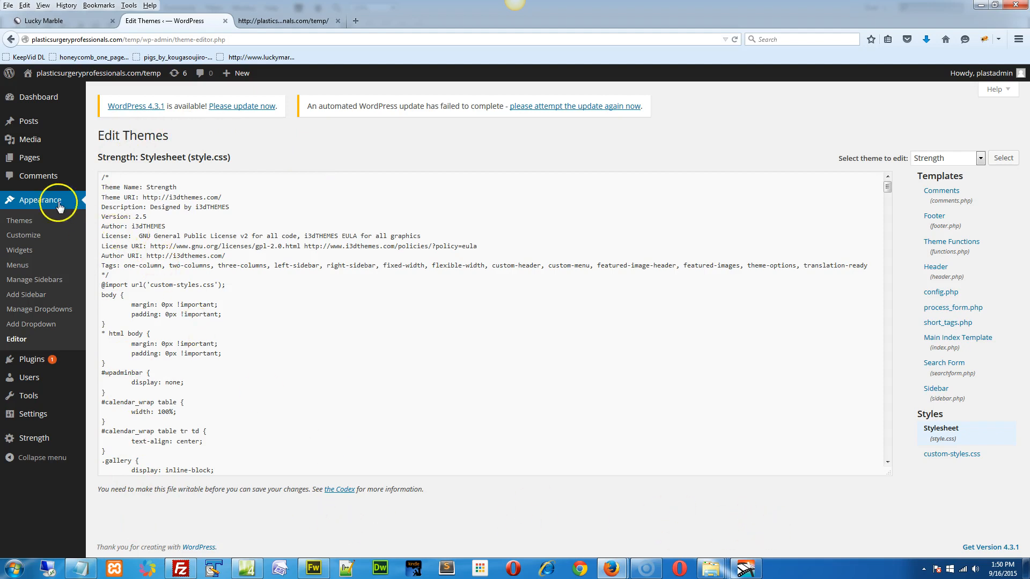
mouse_move(321, 511)
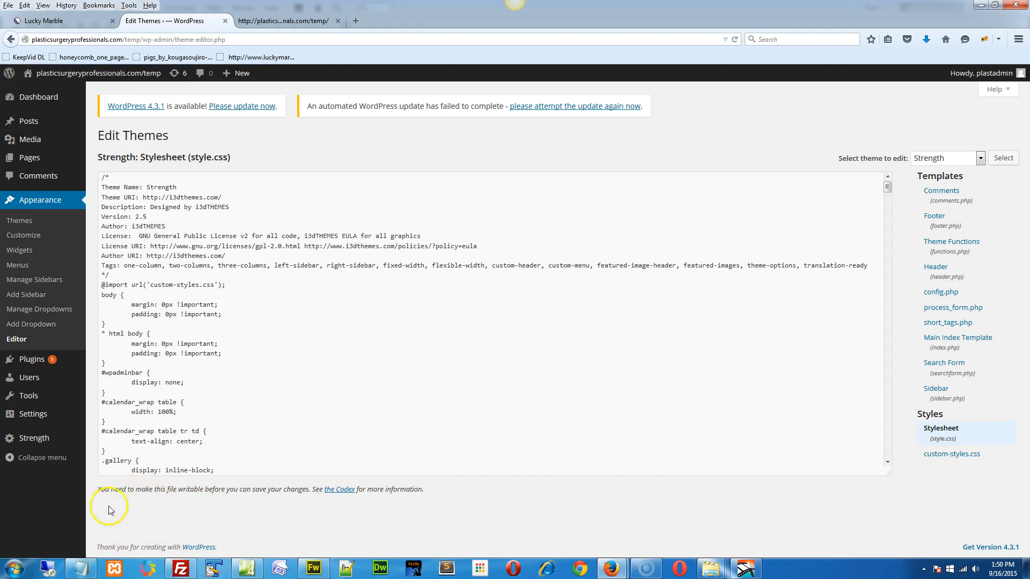
mouse_move(203, 515)
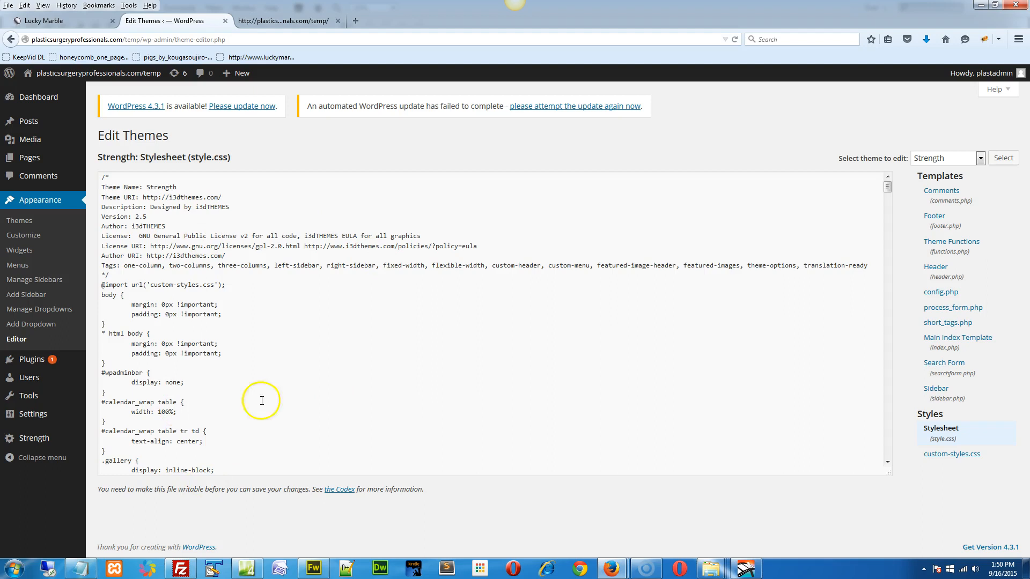
mouse_move(148, 524)
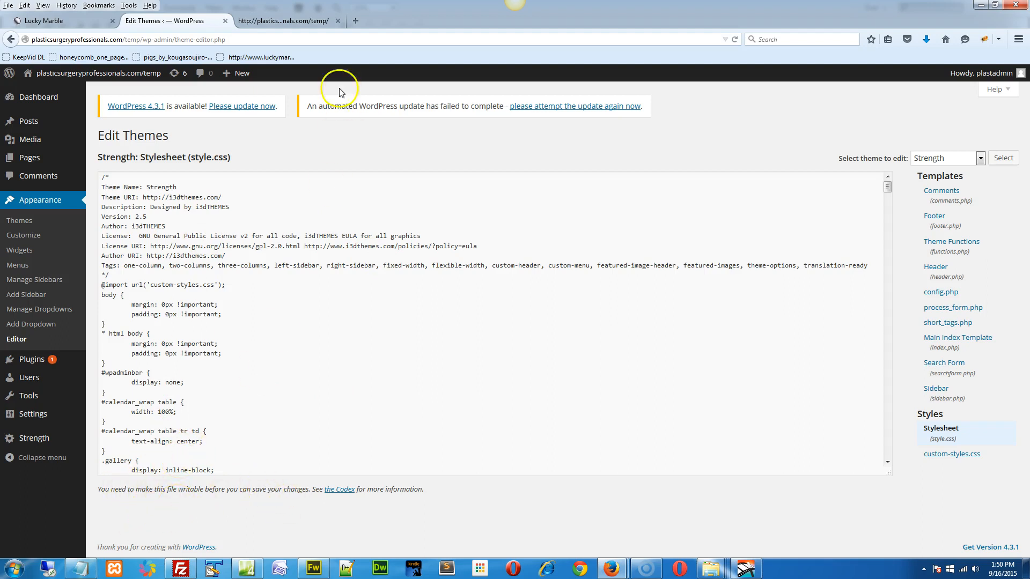
click(282, 20)
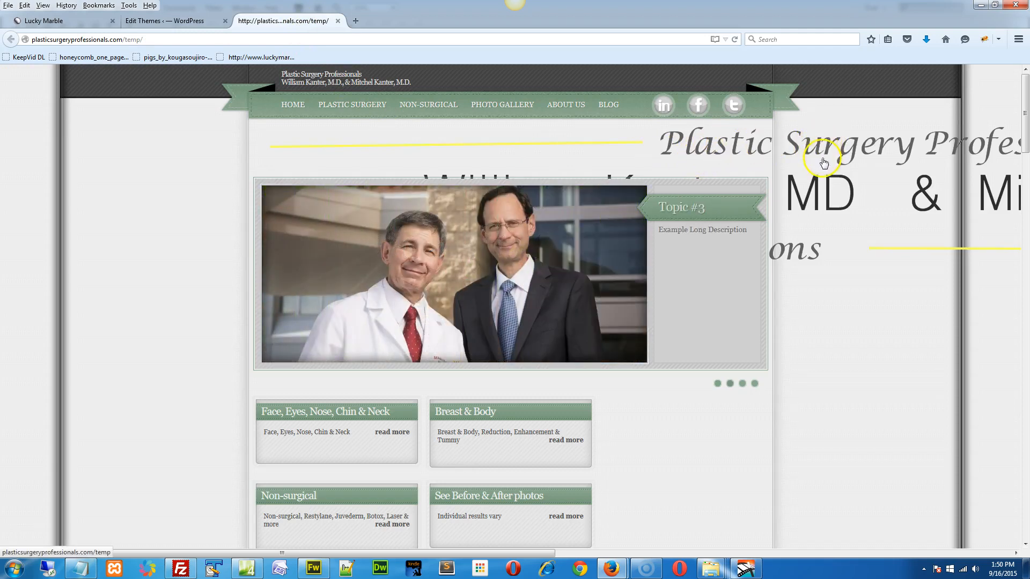
mouse_move(468, 176)
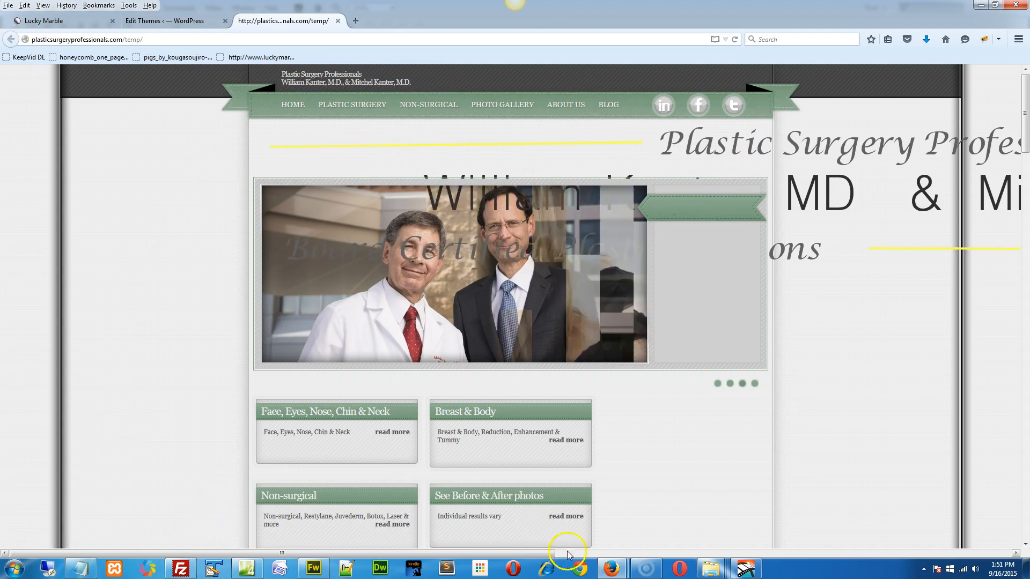
click(311, 569)
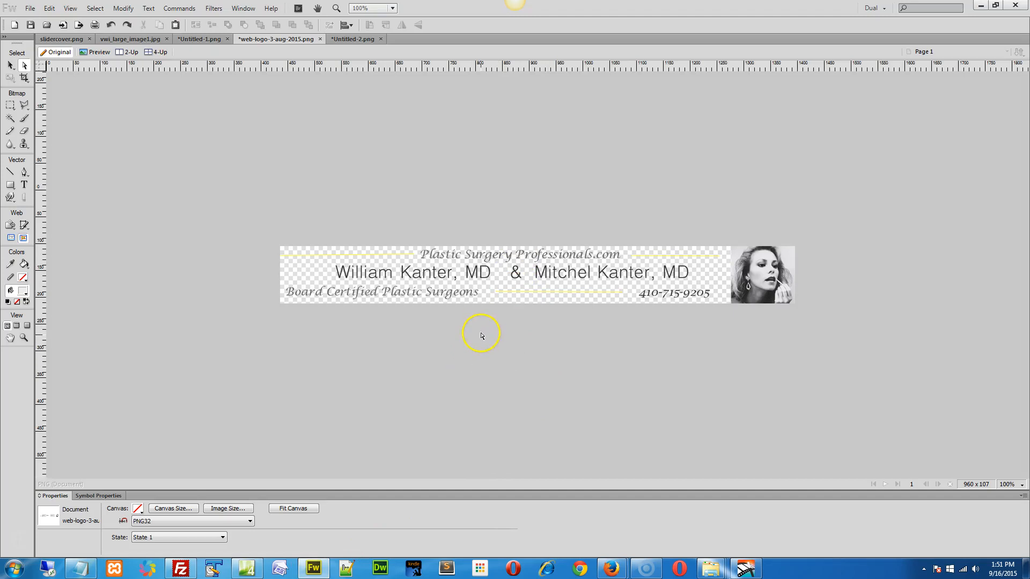
Return to the WordPress Upload New Media page showing web-logo-3-sept-2015.png
click(768, 260)
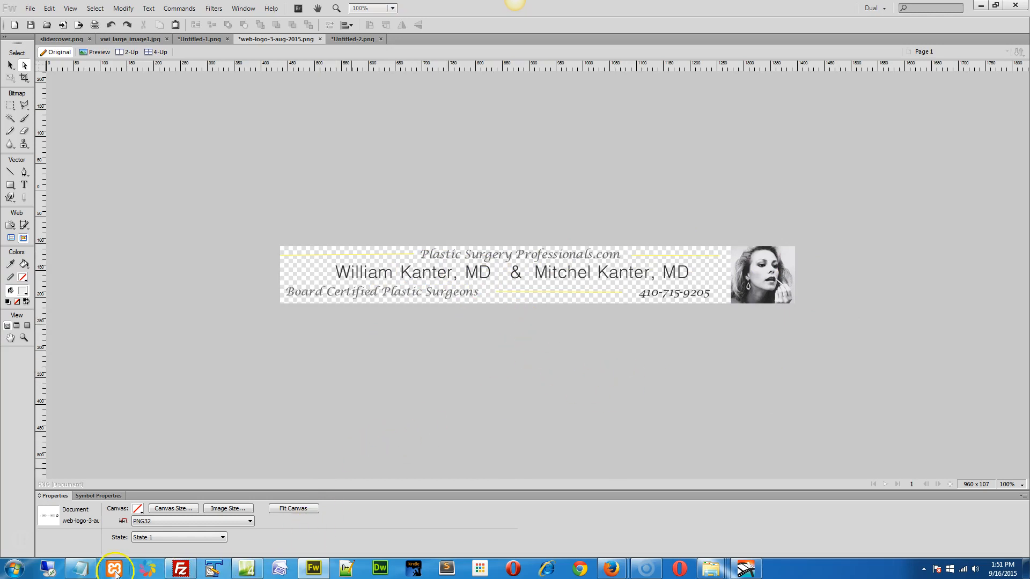
mouse_move(23, 542)
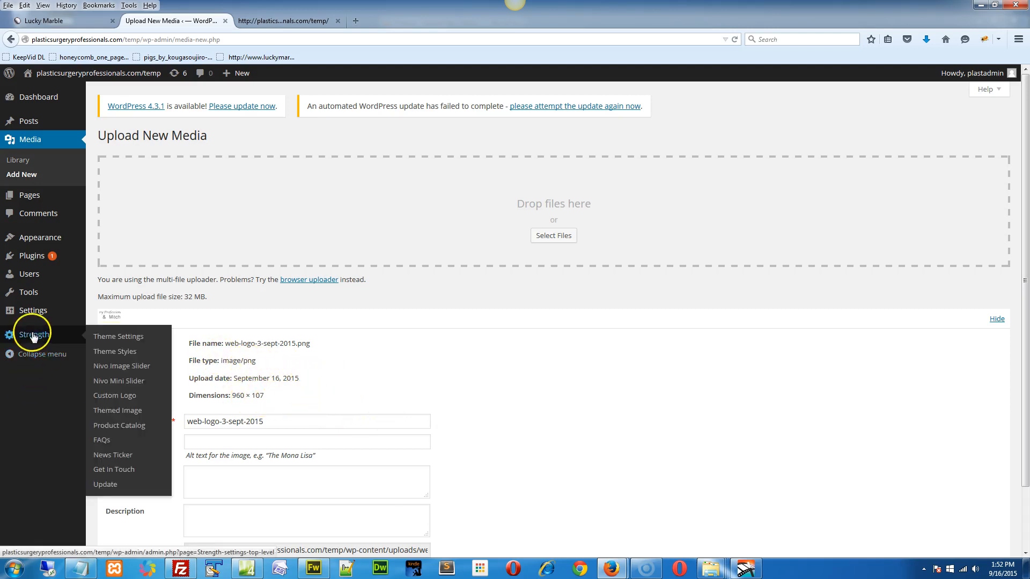
Choose web-logo-3-sept-2015 as the Custom Logo under Strength settings and save, checking the live homepage
click(115, 396)
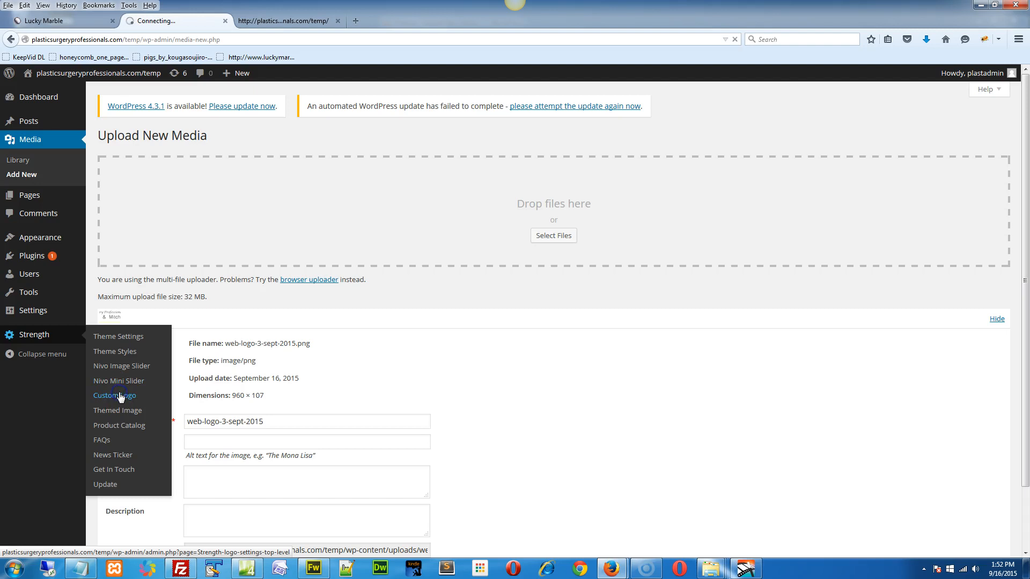
click(115, 395)
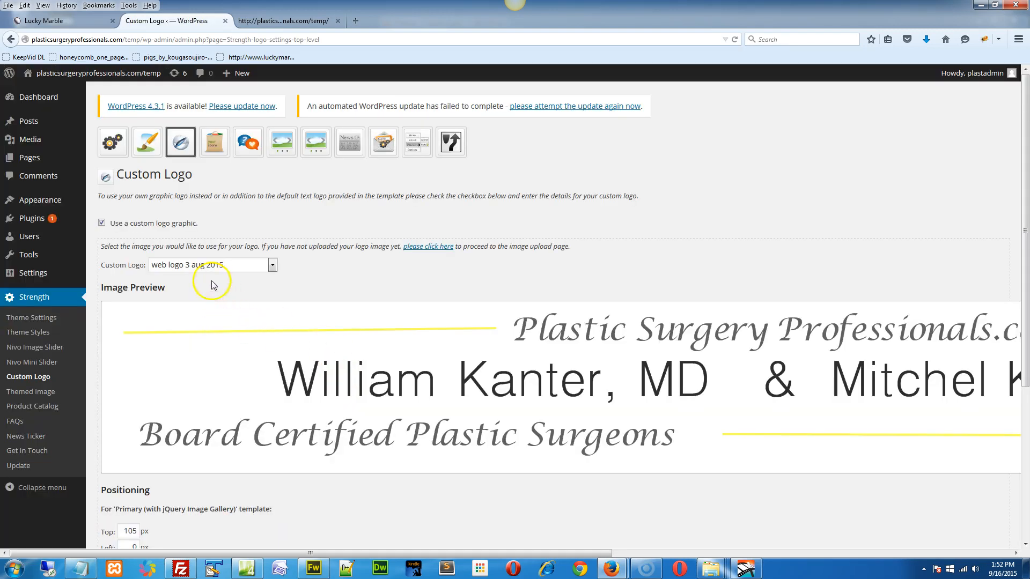
mouse_move(236, 271)
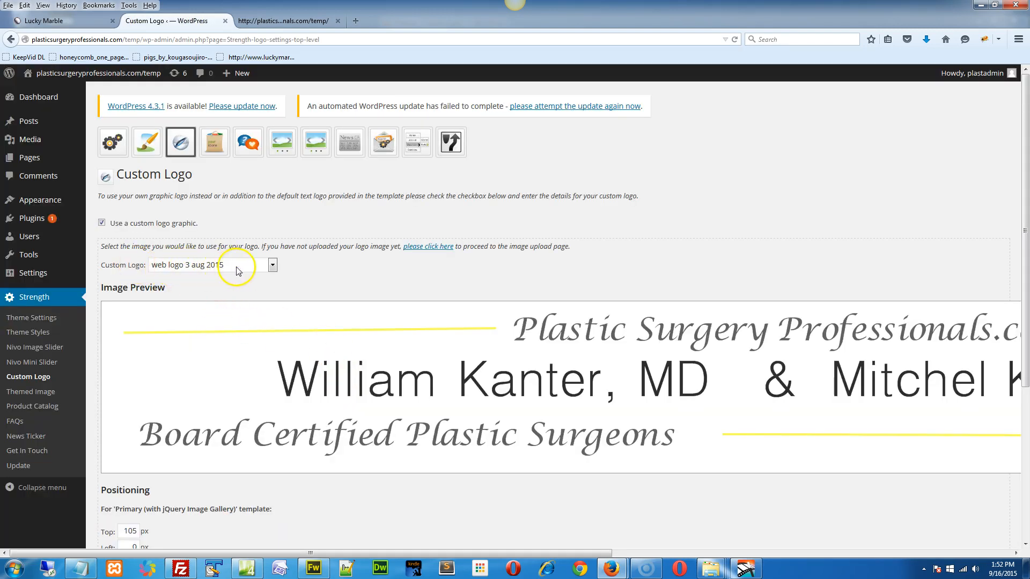
click(271, 265)
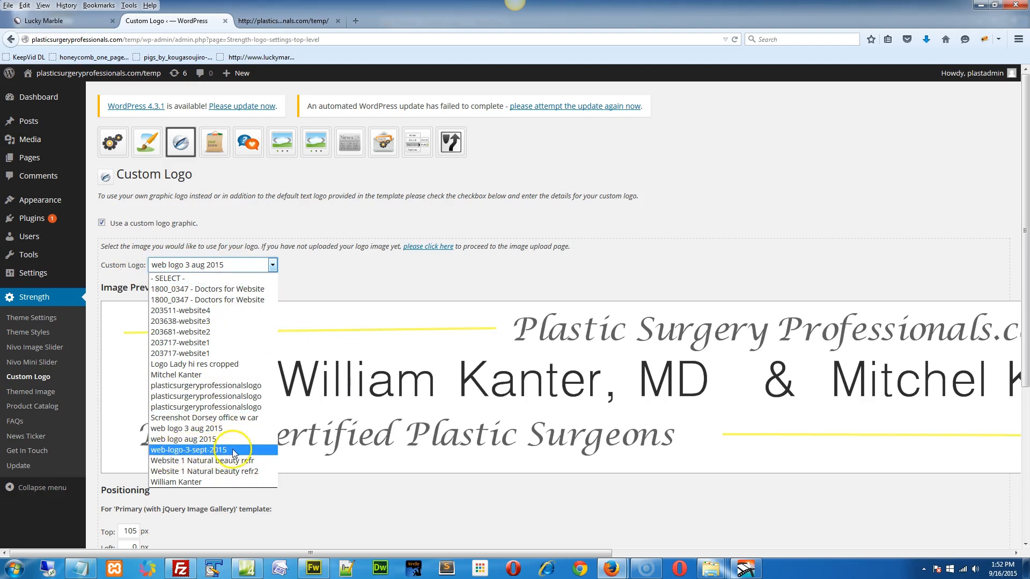
click(187, 450)
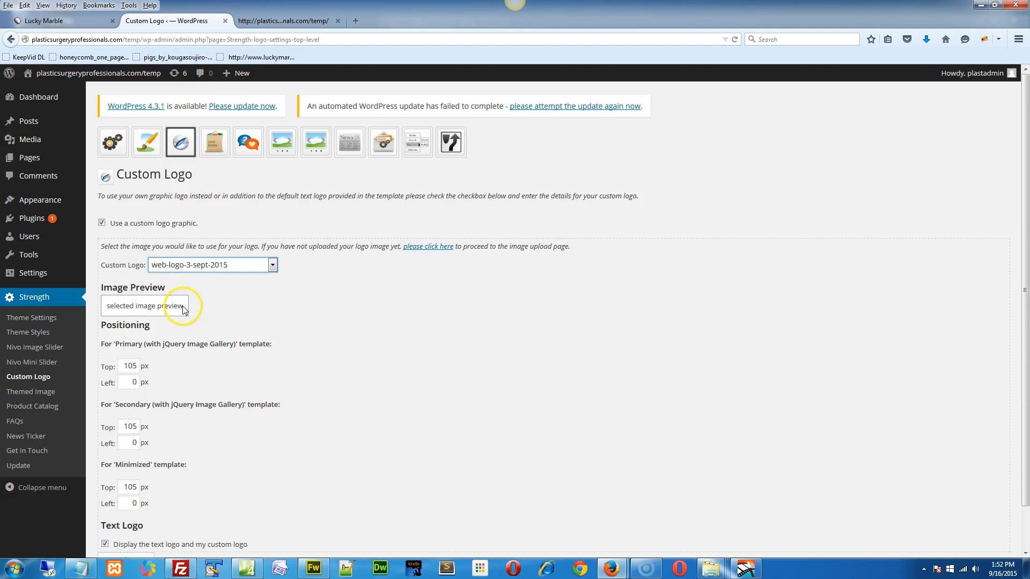
triple_click(129, 365)
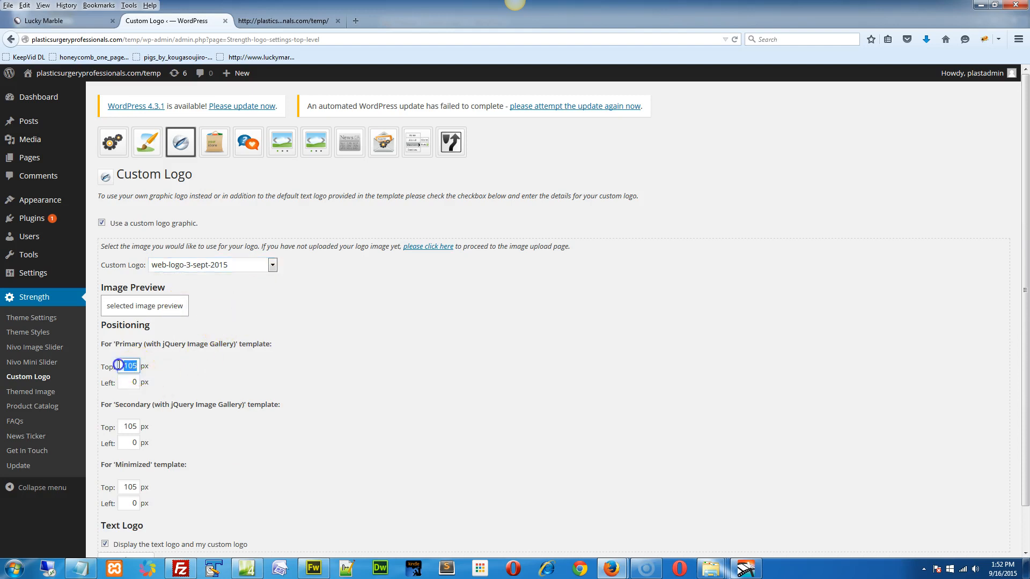
click(282, 20)
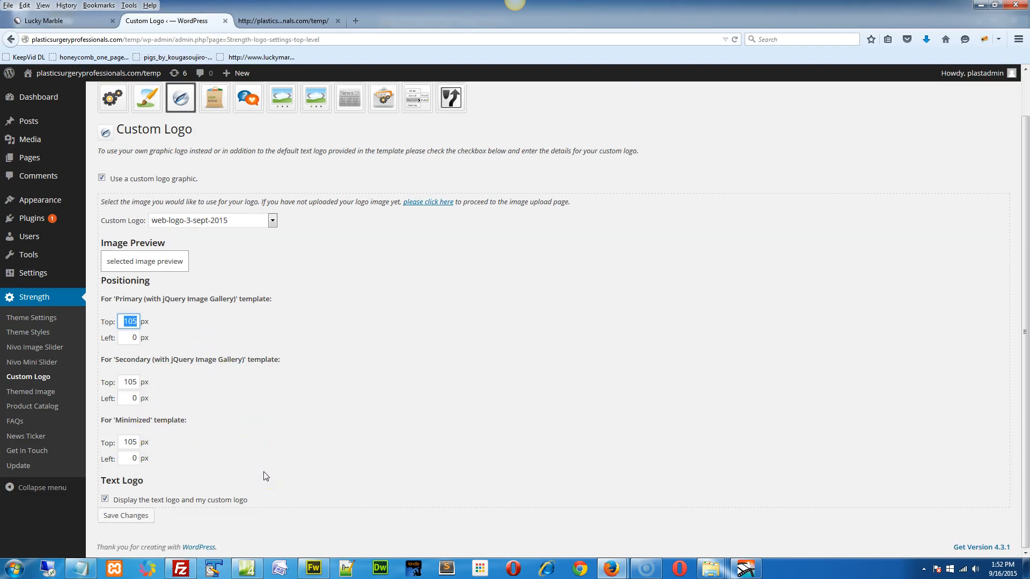
click(126, 514)
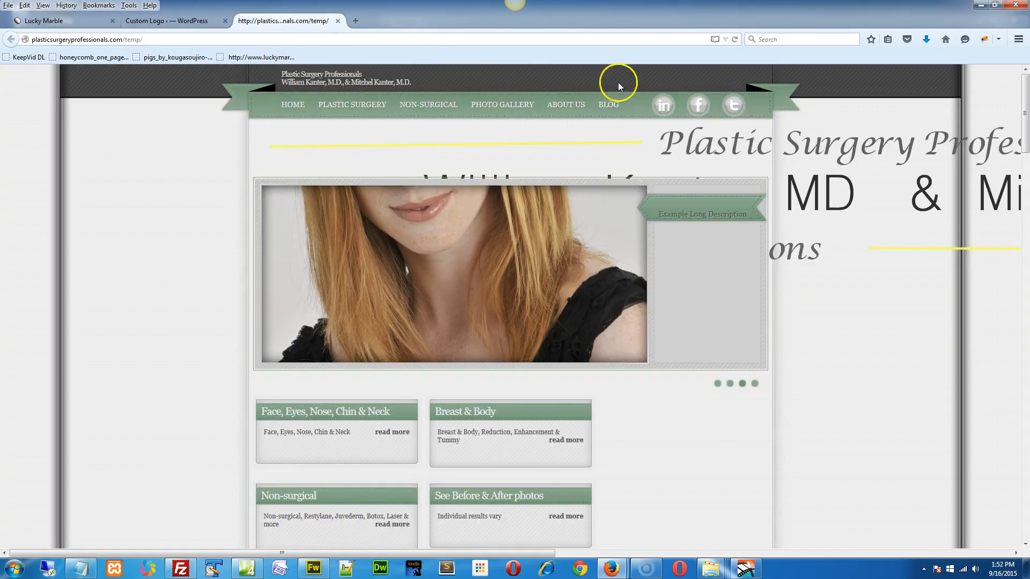
mouse_move(305, 30)
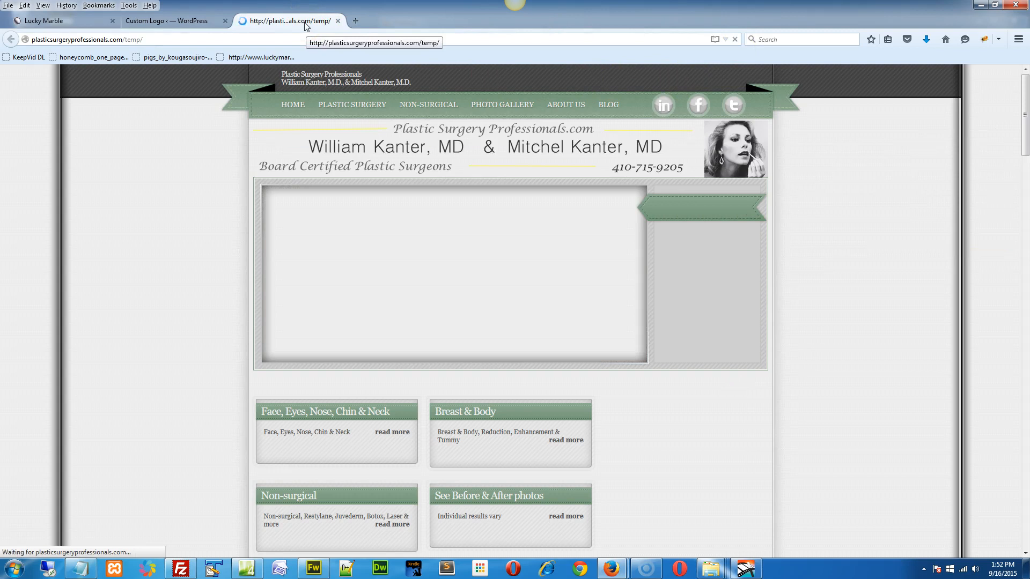
mouse_move(824, 178)
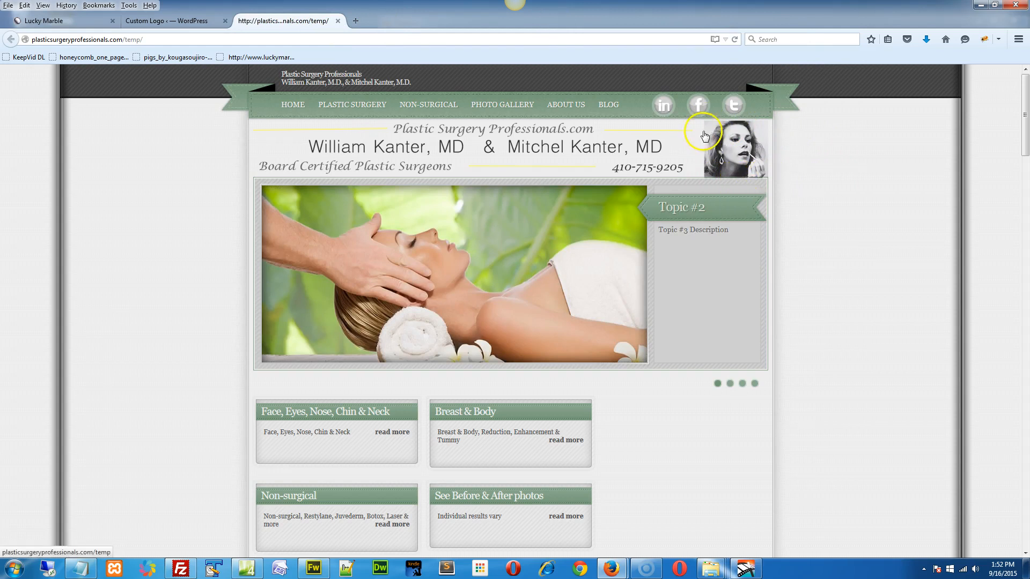
mouse_move(604, 167)
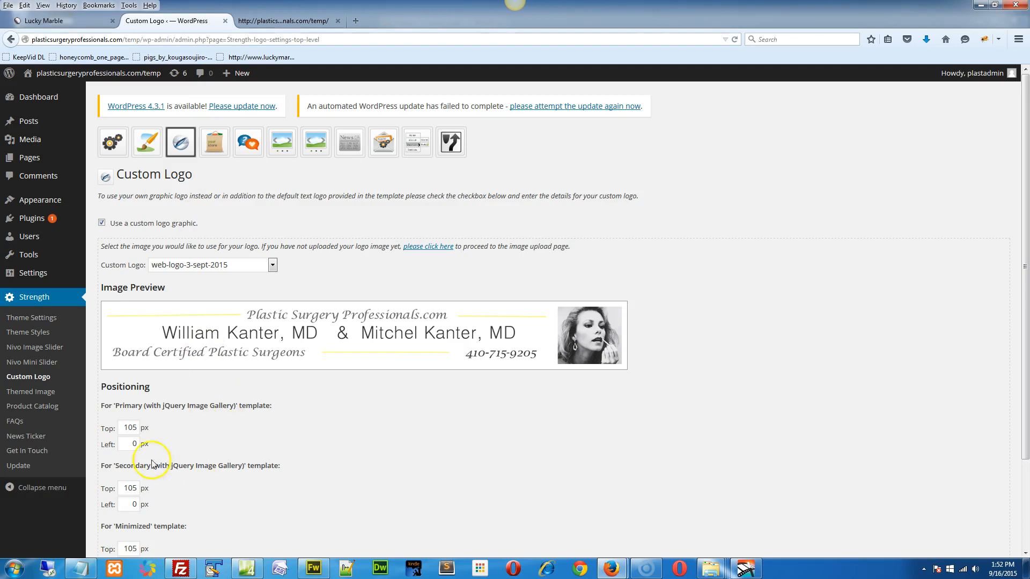
Set the primary template logo top offset to 102 px and save the position
click(128, 428)
text(102)
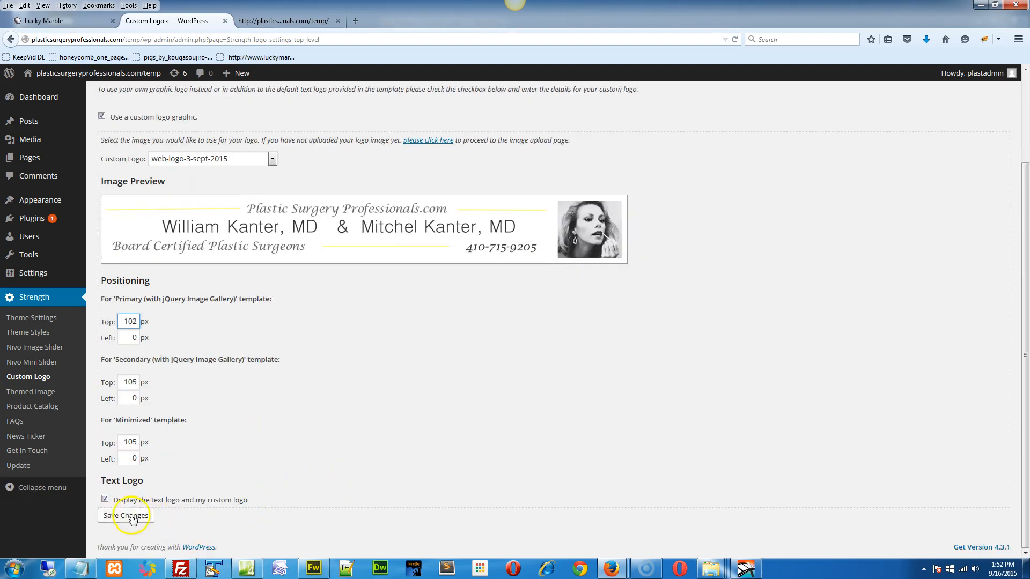
click(283, 20)
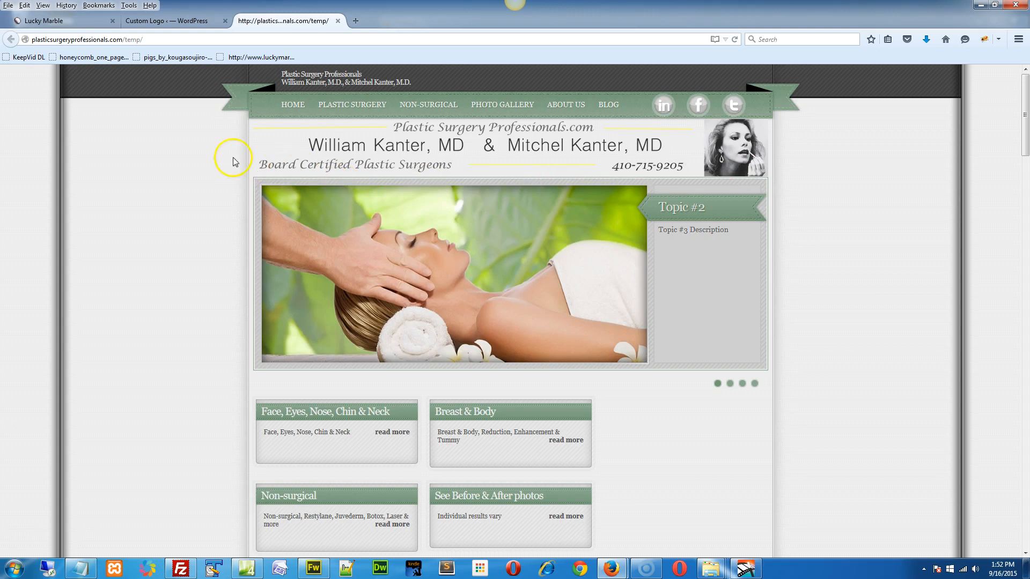
Click through all four homepage slider slides via the pager dots, ending back on the first
click(729, 384)
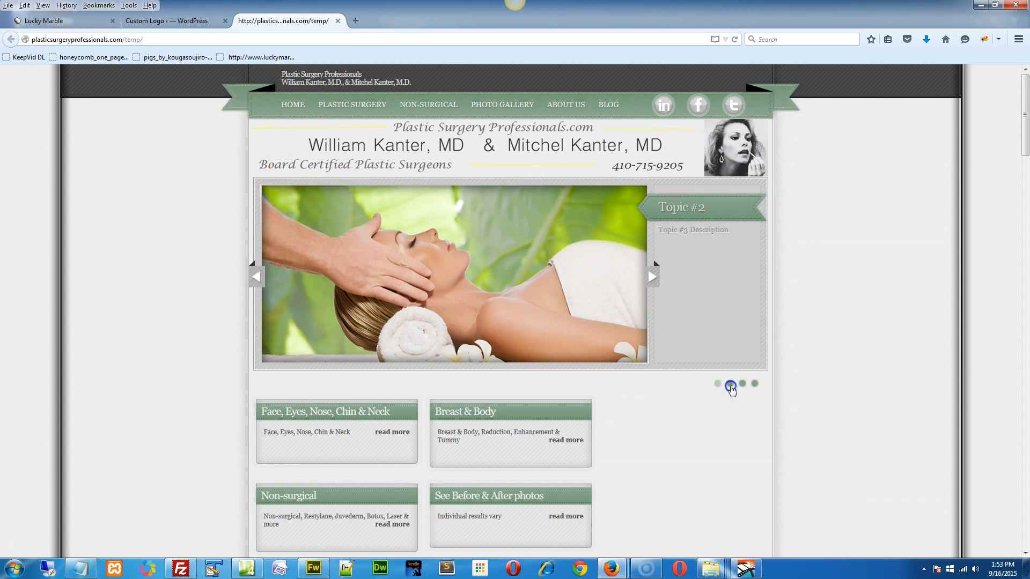
click(731, 383)
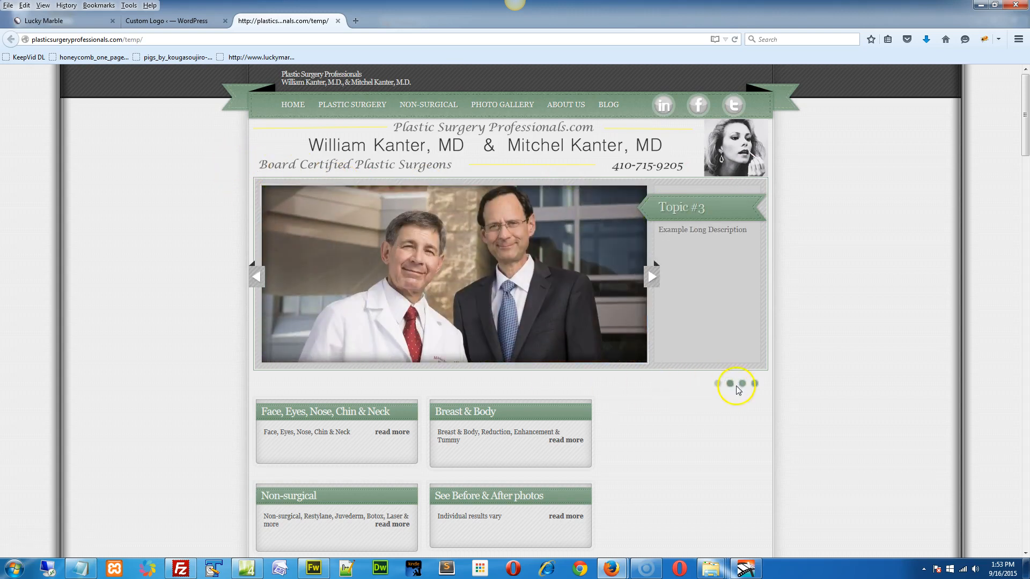
click(743, 384)
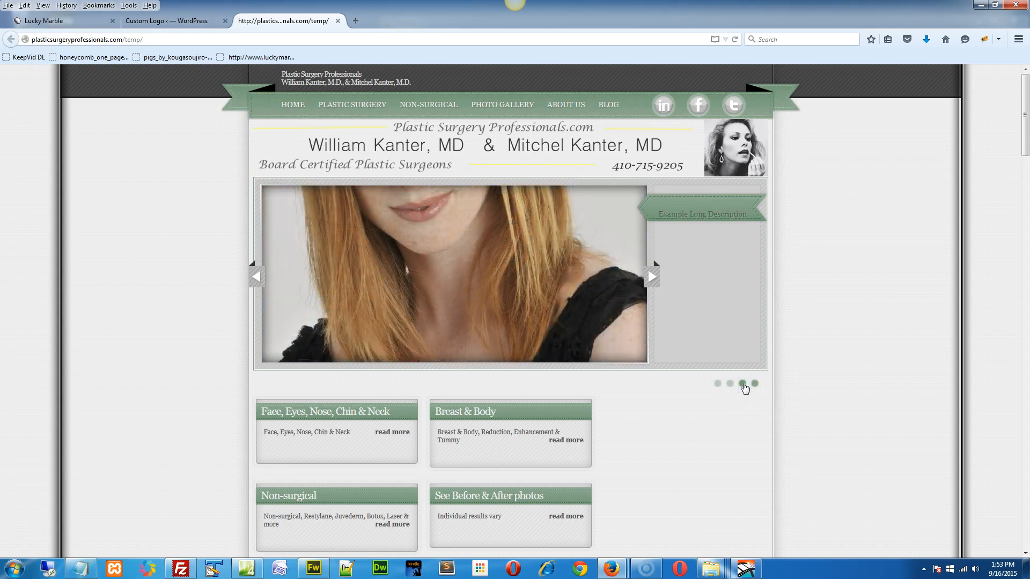
click(744, 385)
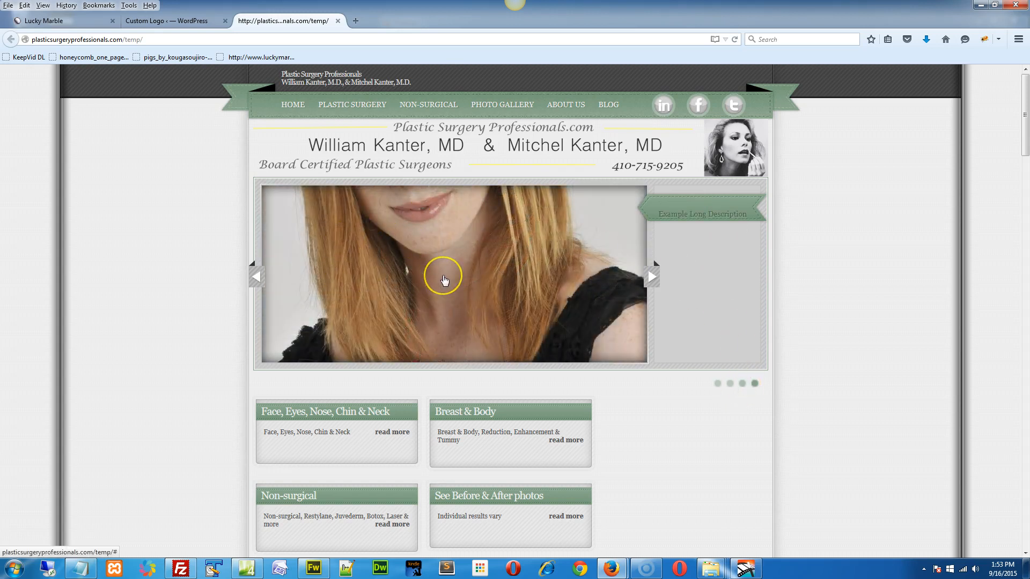
click(754, 384)
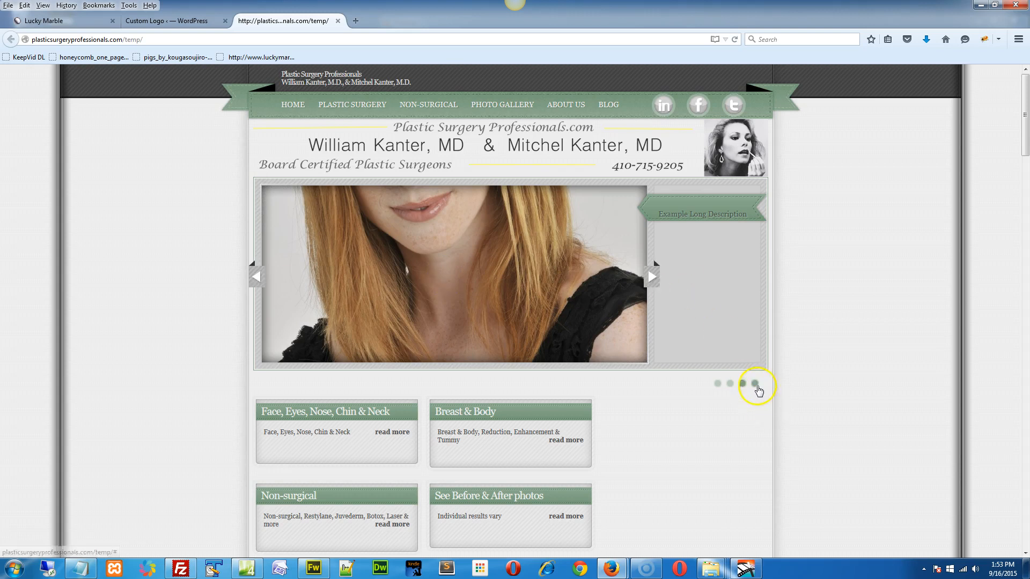
click(754, 384)
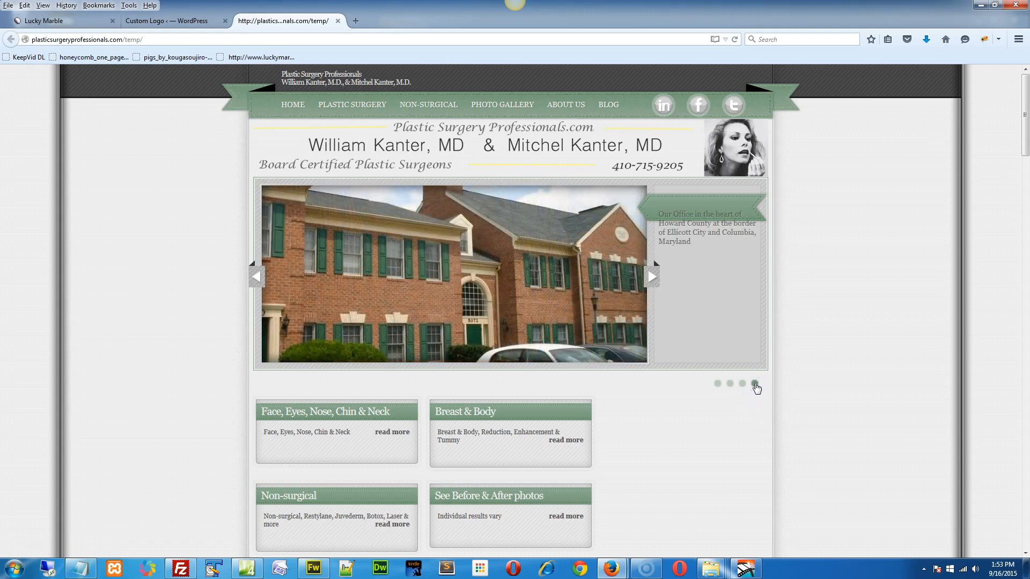
click(755, 384)
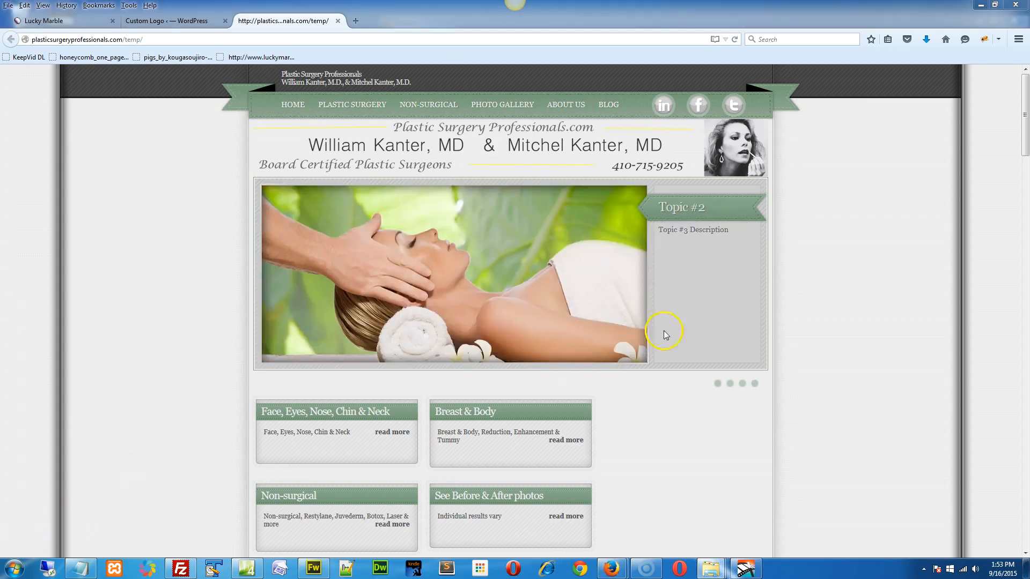
mouse_move(275, 365)
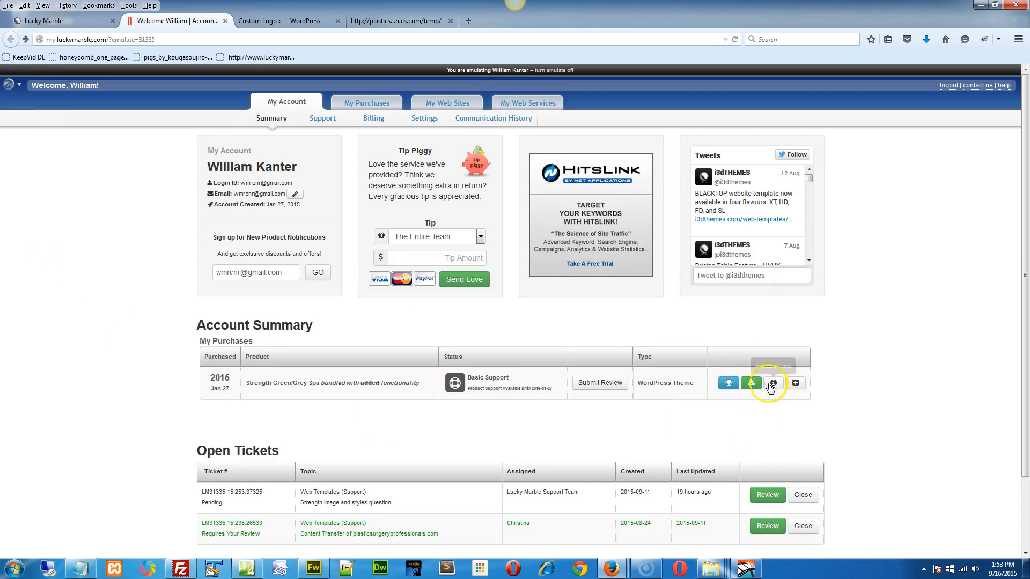
List the Strength Spa theme's stock image sizes in the Lucky Marble purchase panel, noting 718×330 portfolio images
click(773, 383)
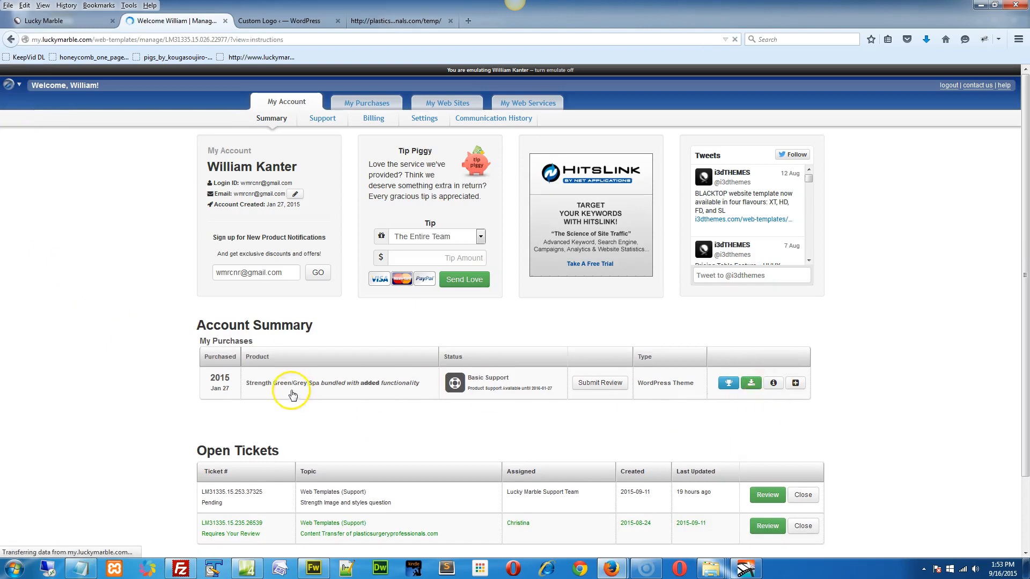
click(282, 383)
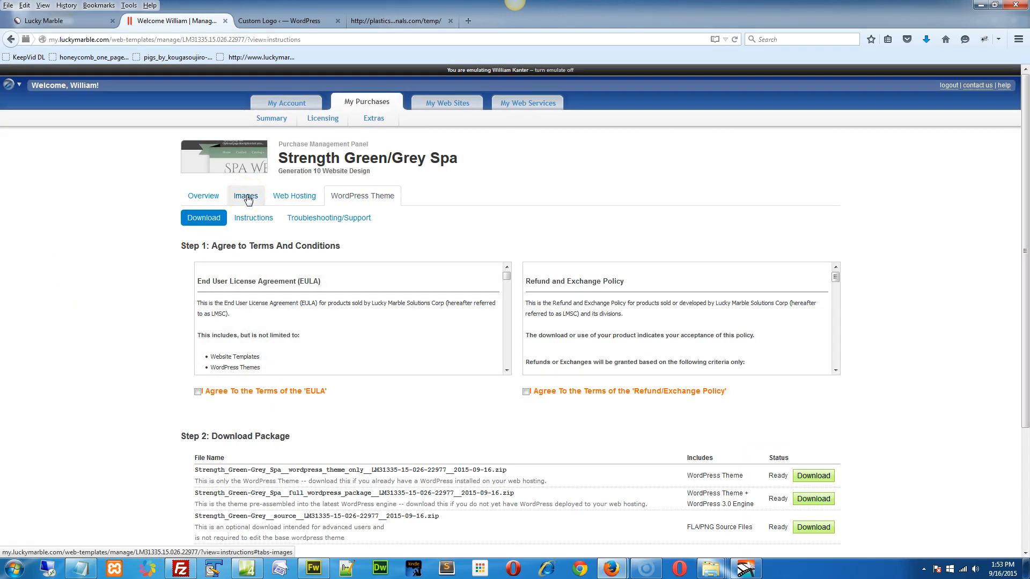
click(246, 195)
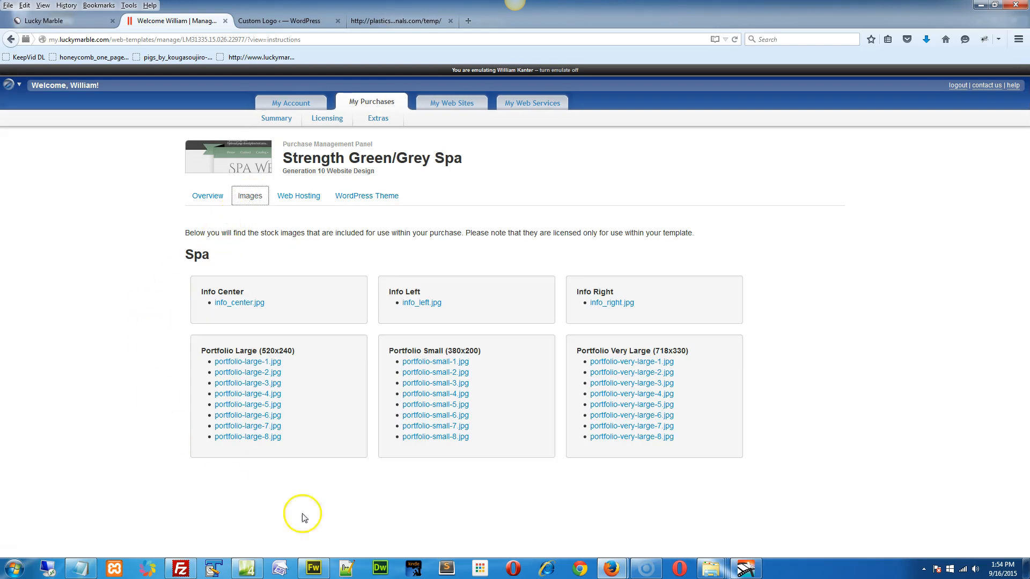
mouse_move(671, 353)
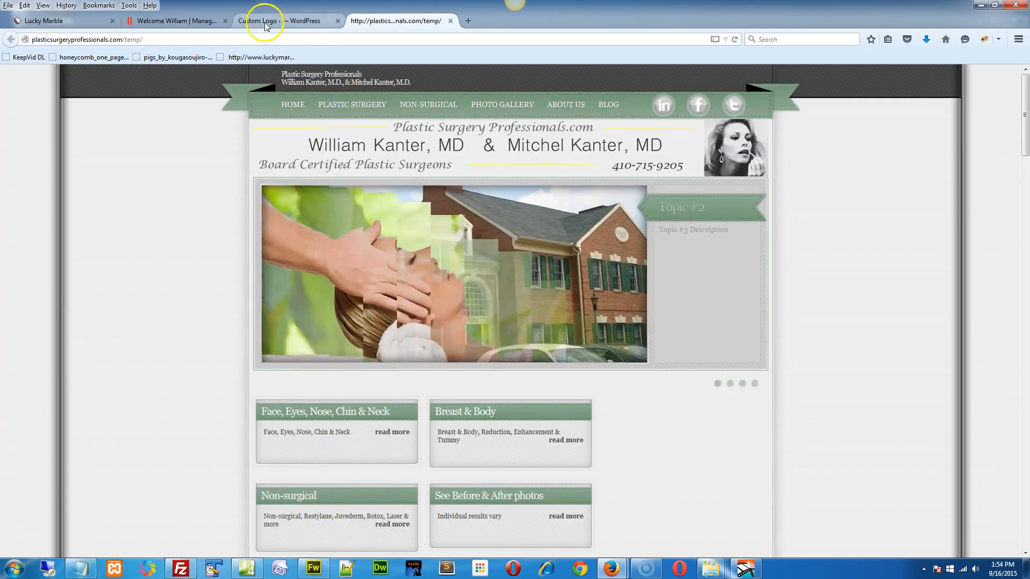
Locate the 203717-website1 photo in the Media Library and bring it into the image editor
click(269, 20)
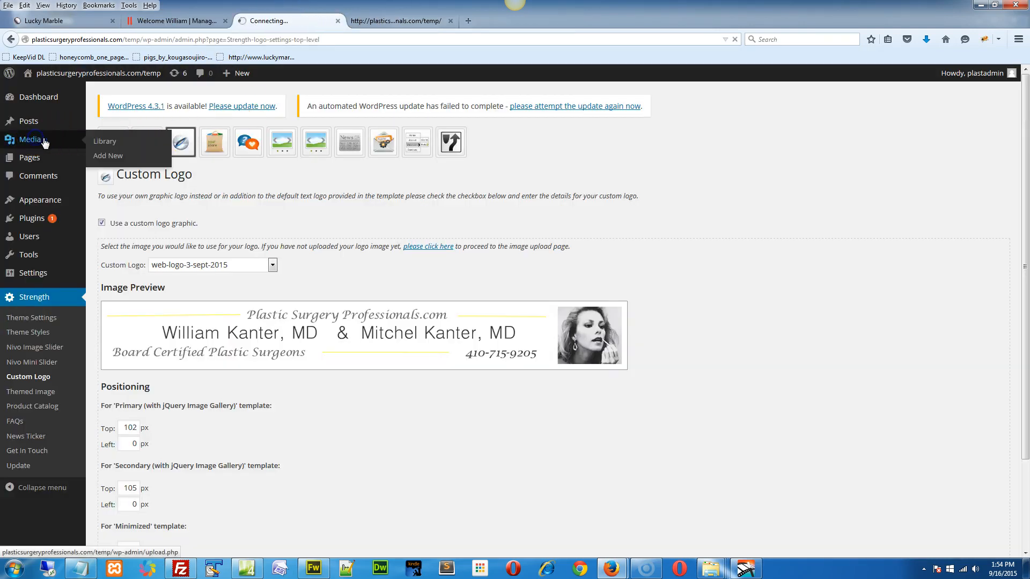
click(104, 141)
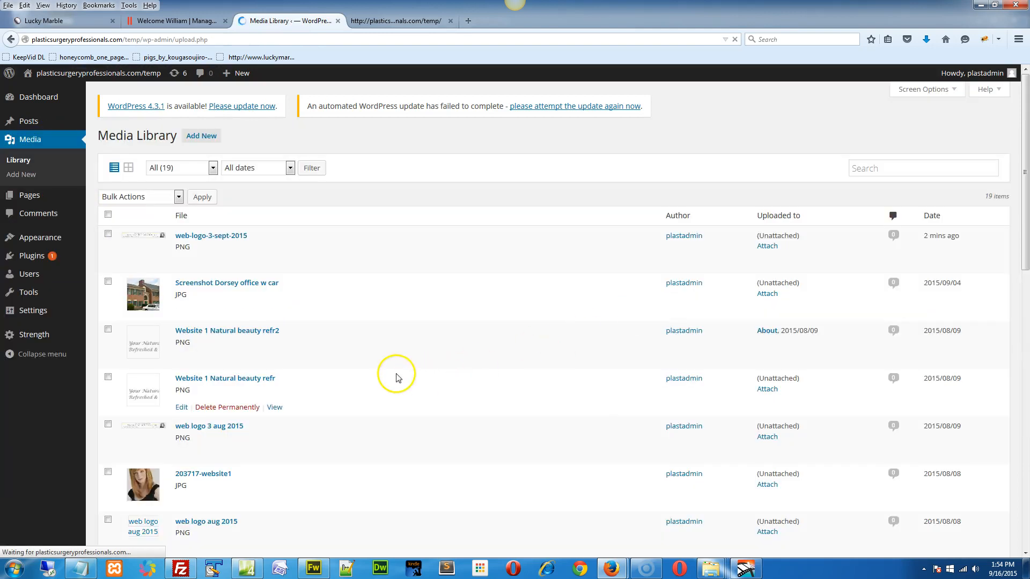
mouse_move(311, 492)
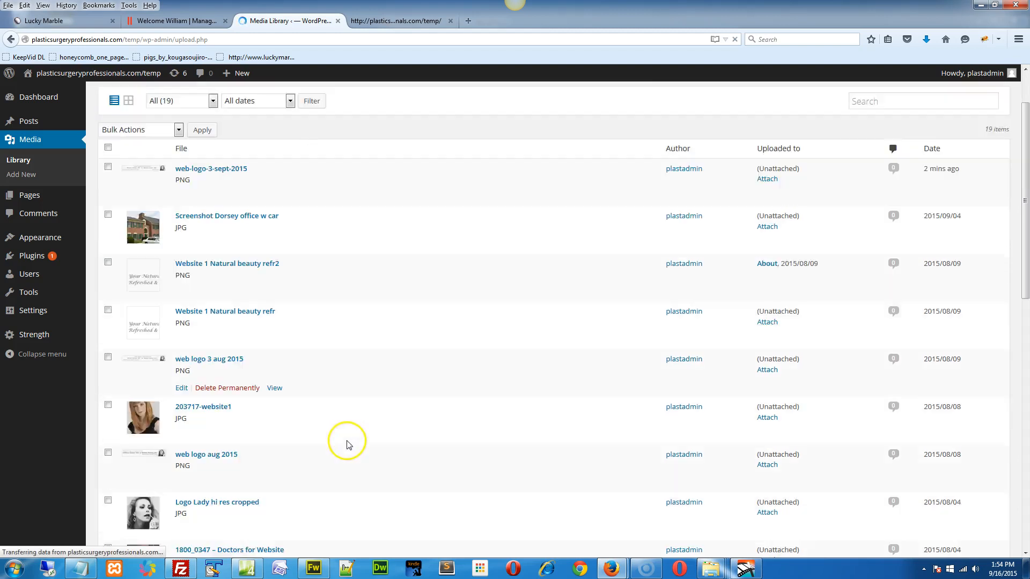
scroll(down, 3)
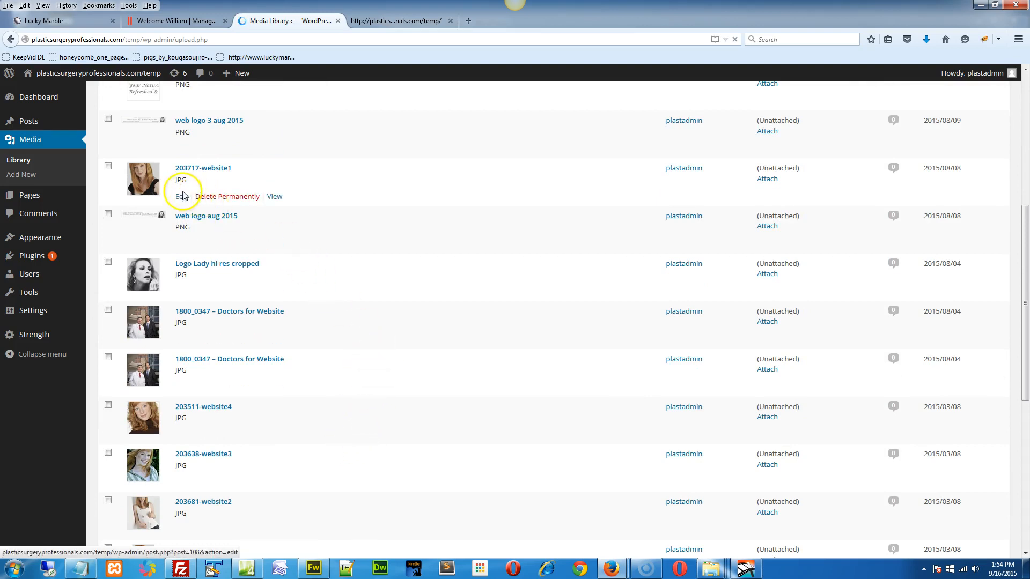
click(394, 20)
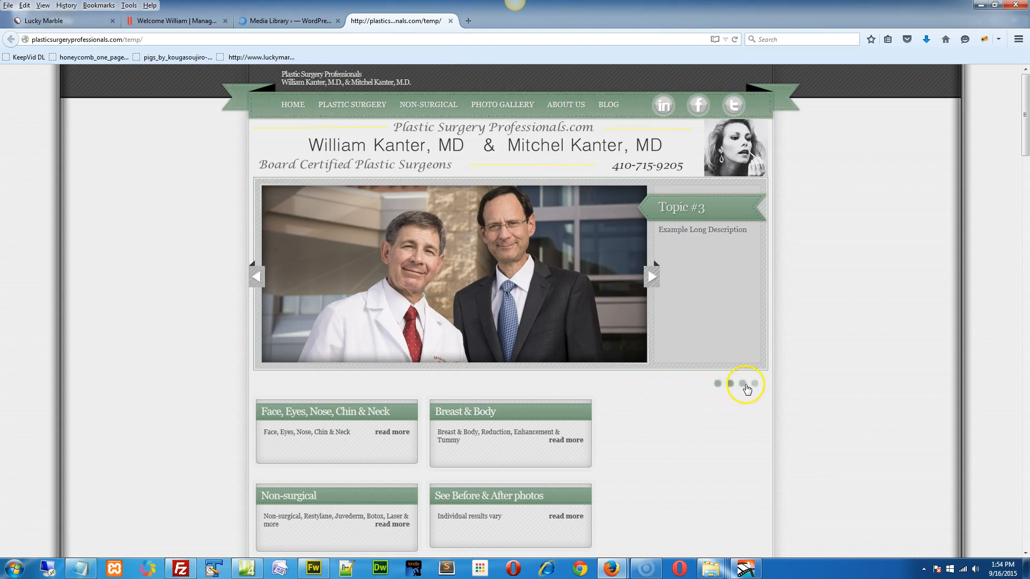
click(729, 383)
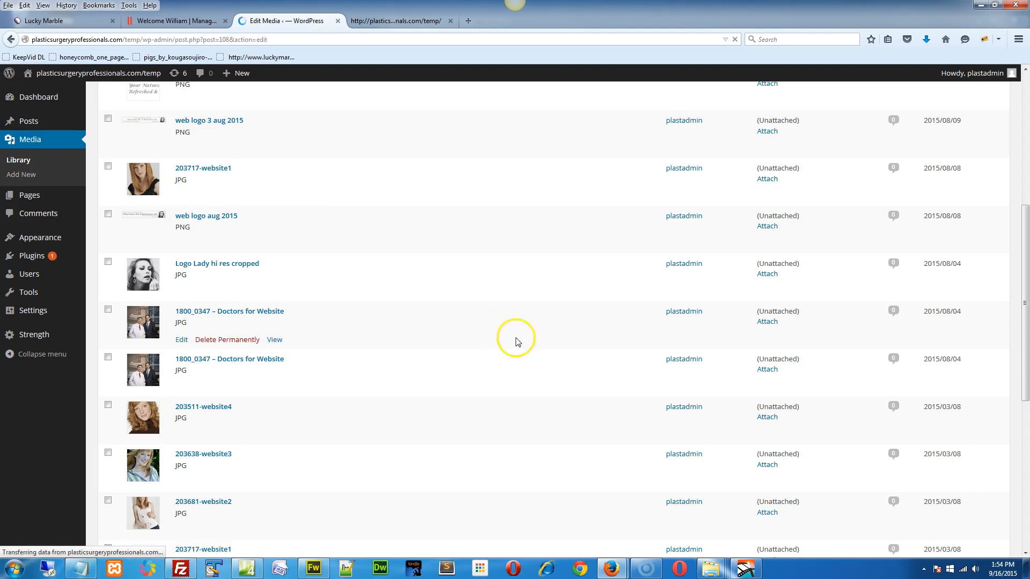
click(203, 167)
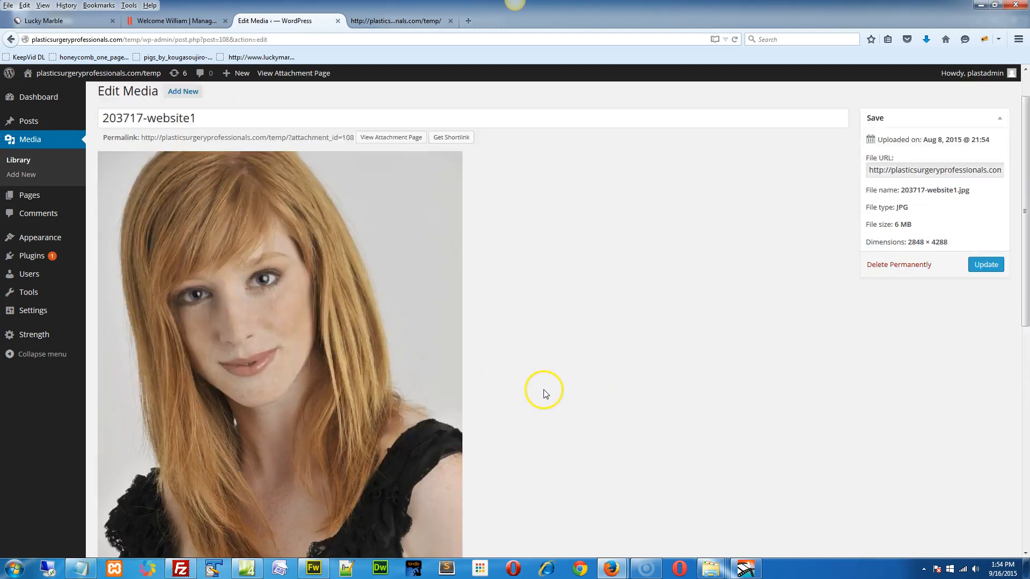
Scale the 203717-website1 photo down to 718 × 1081 pixels
scroll(down, 3)
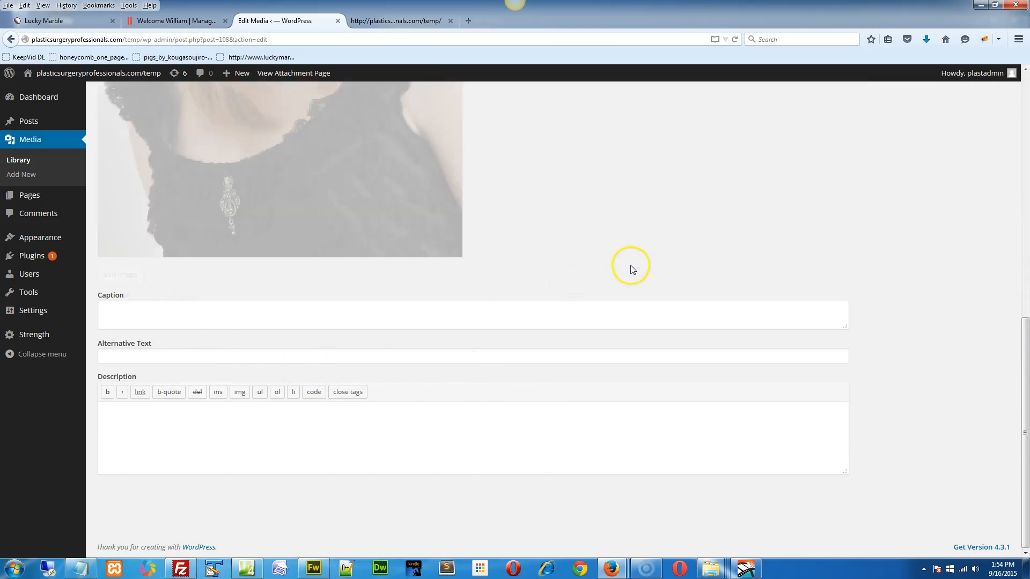
scroll(up, 3)
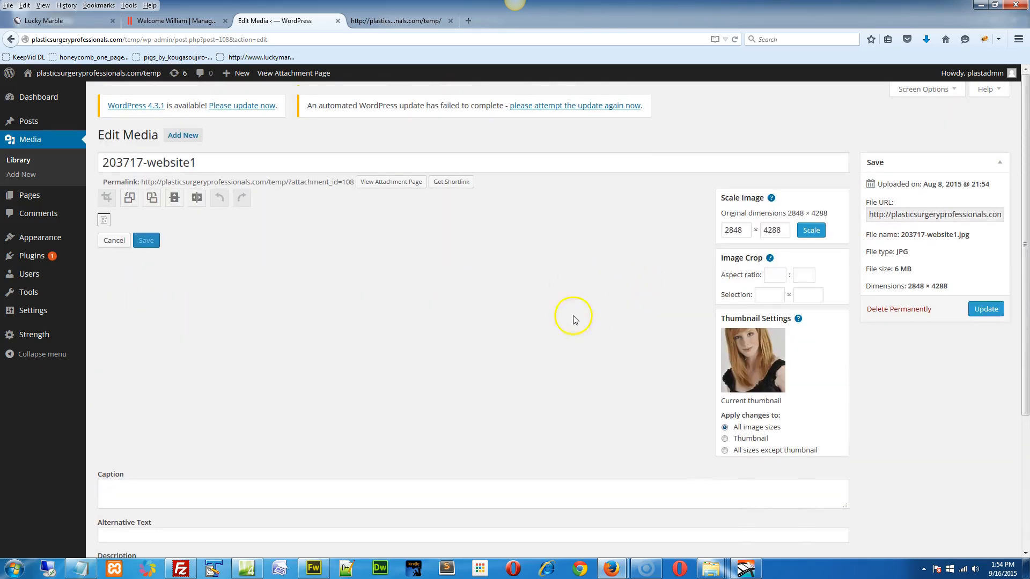
mouse_move(13, 563)
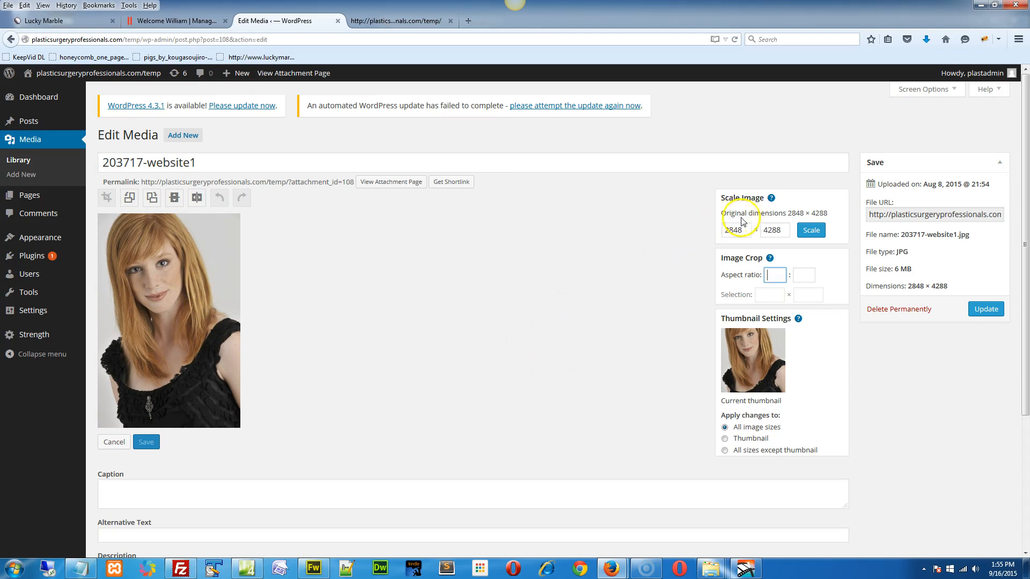
click(733, 230)
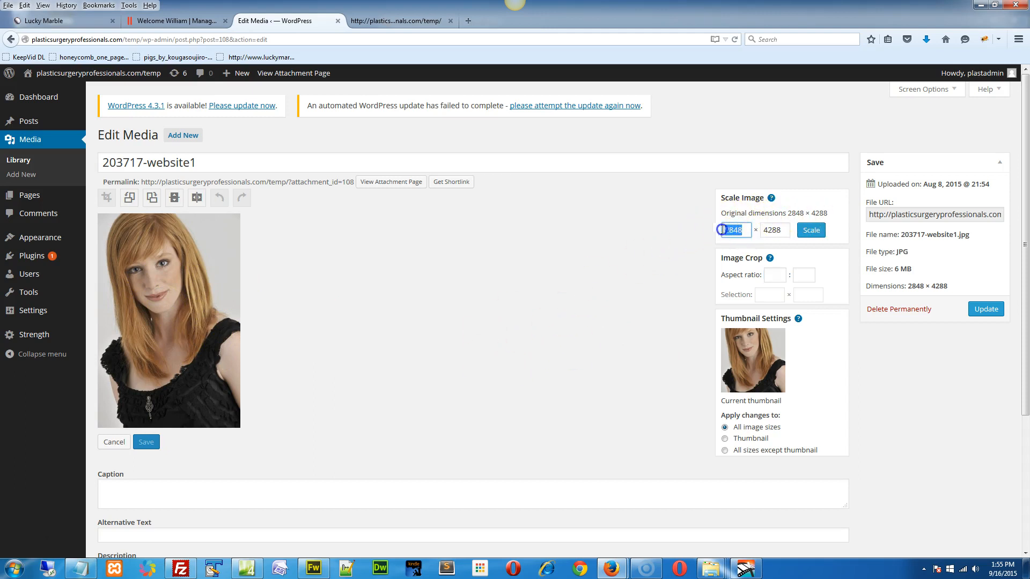
text(718)
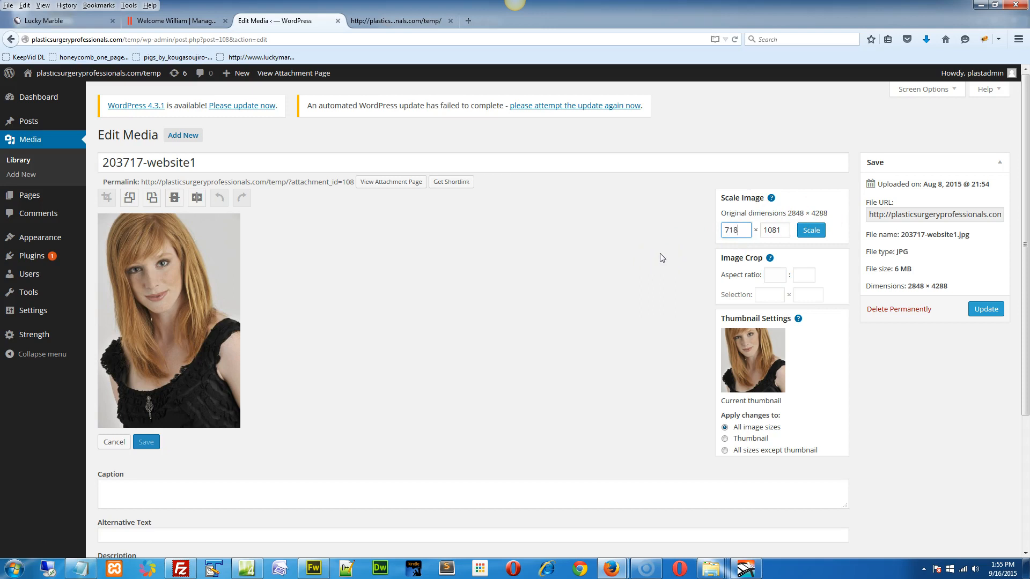
click(809, 229)
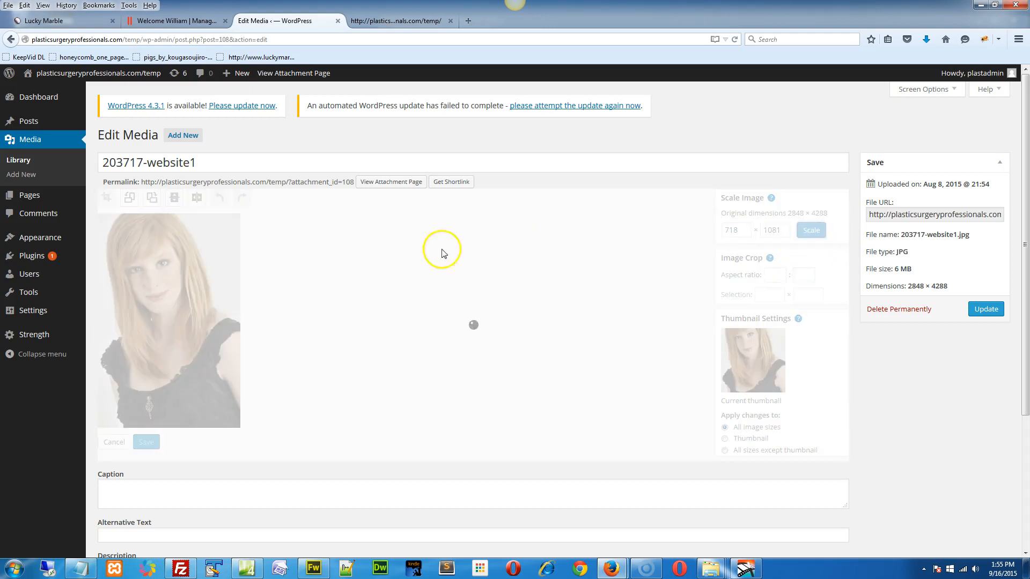
mouse_move(244, 248)
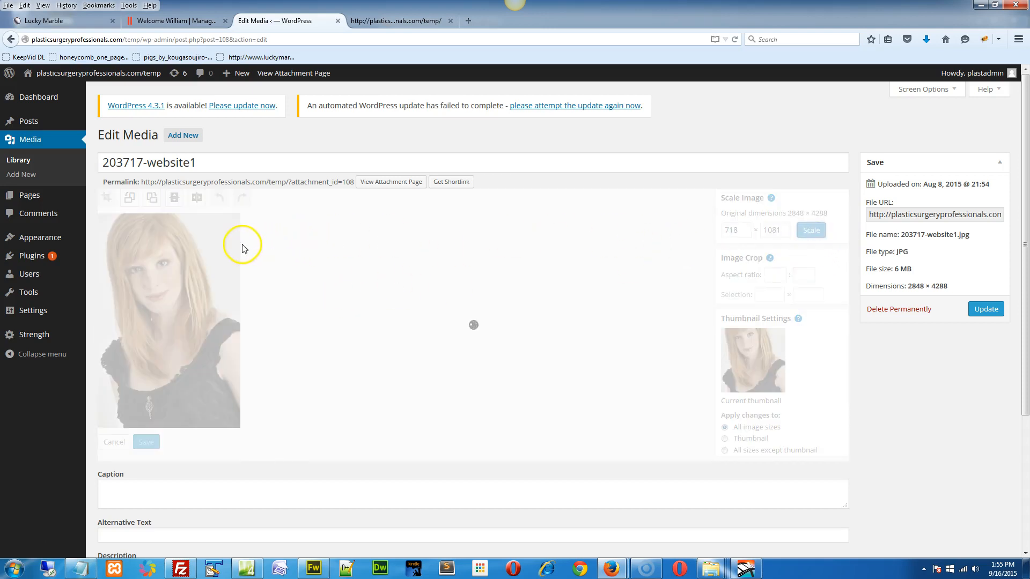
mouse_move(255, 251)
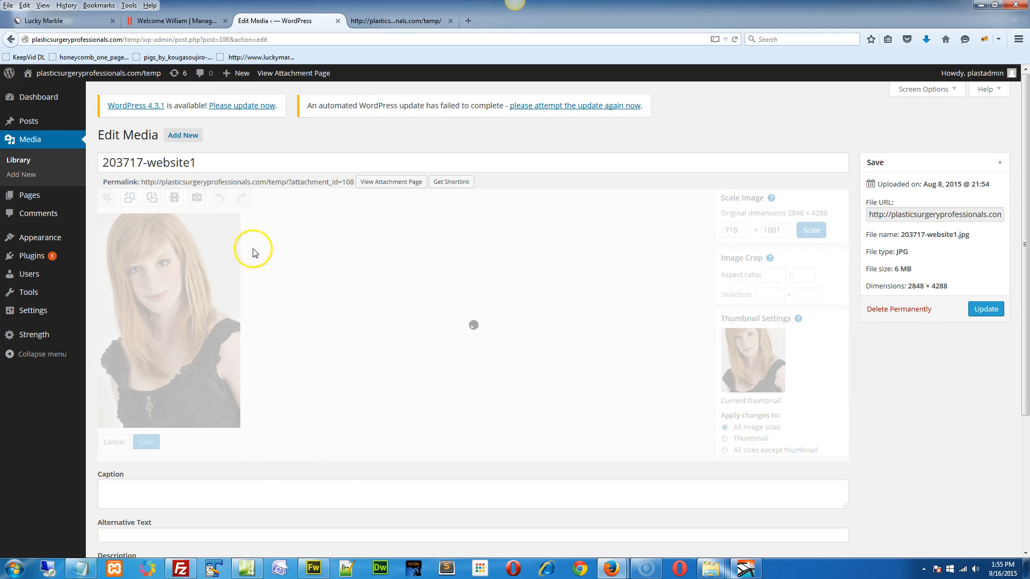
mouse_move(267, 338)
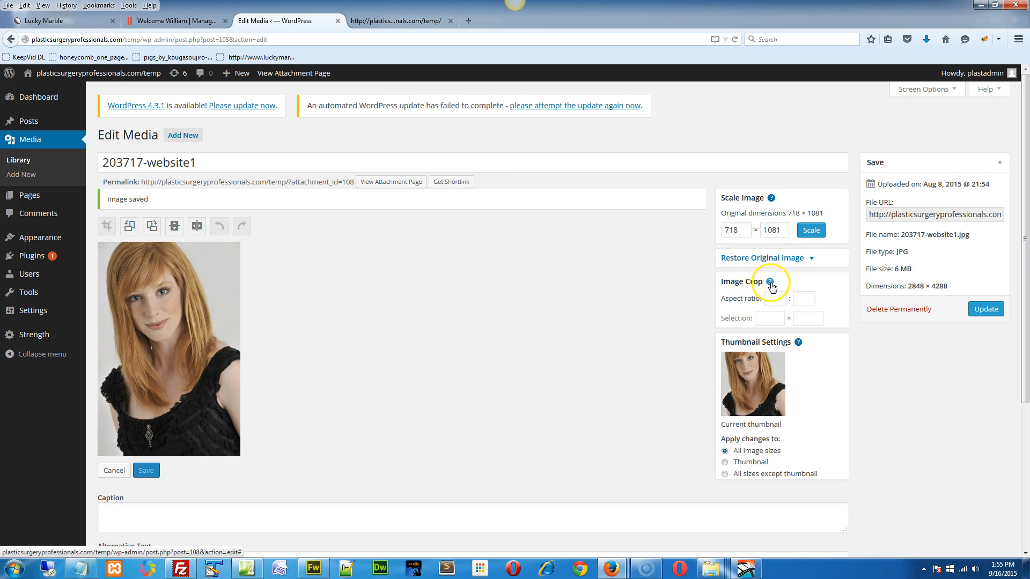
Draw a roughly 718×330 crop box around the woman's face and apply the crop
click(769, 282)
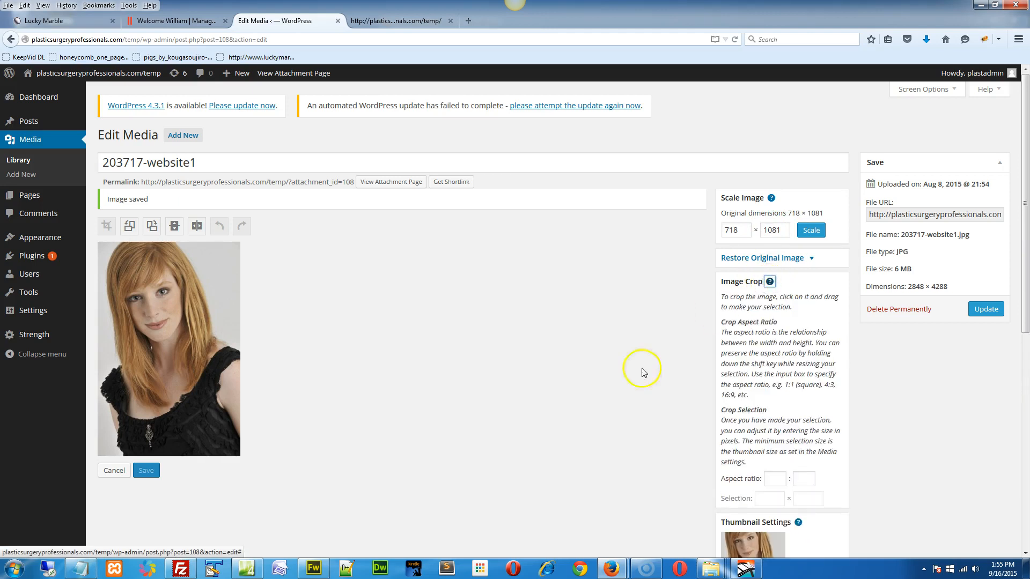
mouse_move(24, 541)
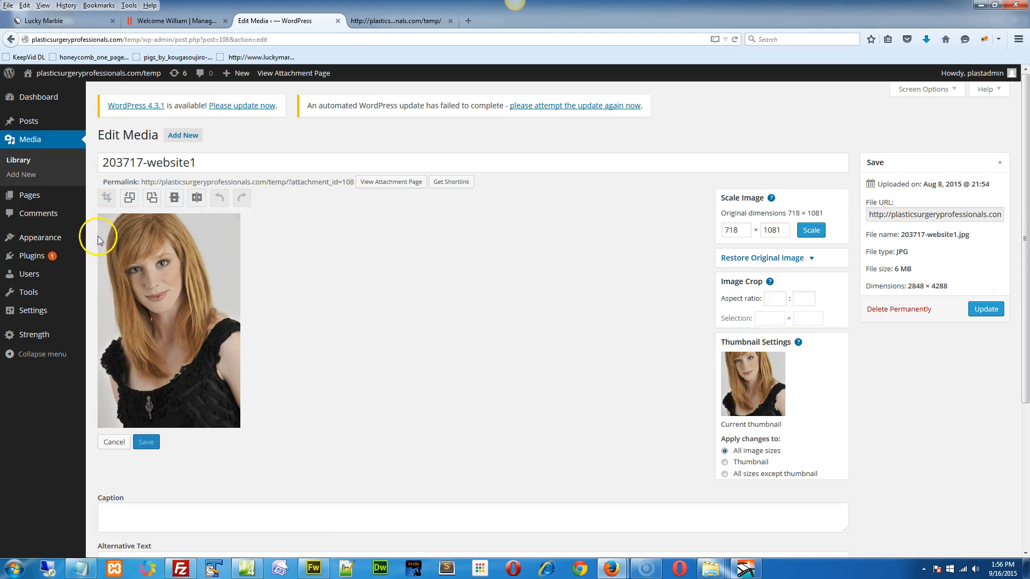
drag(100, 239, 218, 313)
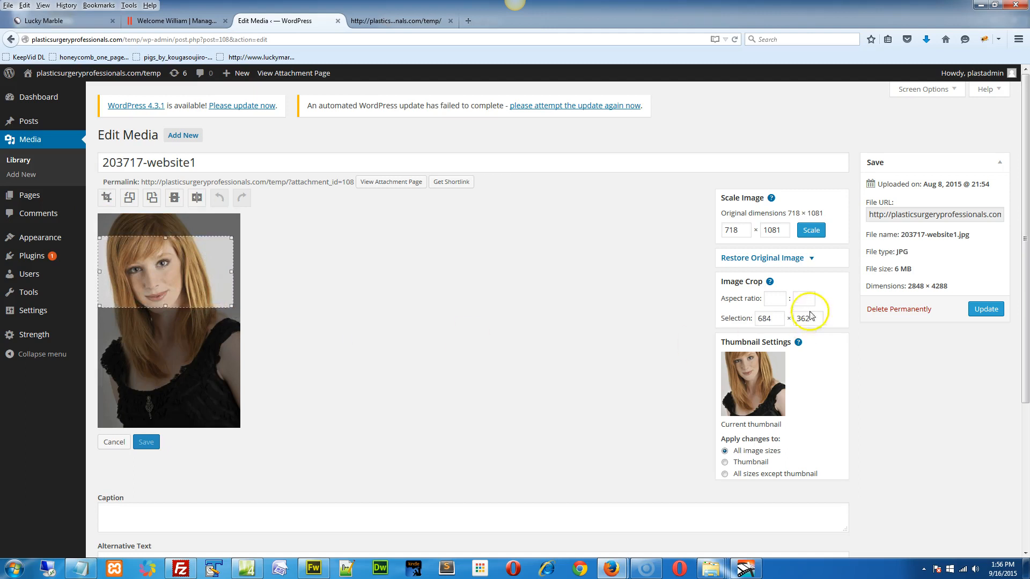
drag(232, 309, 235, 308)
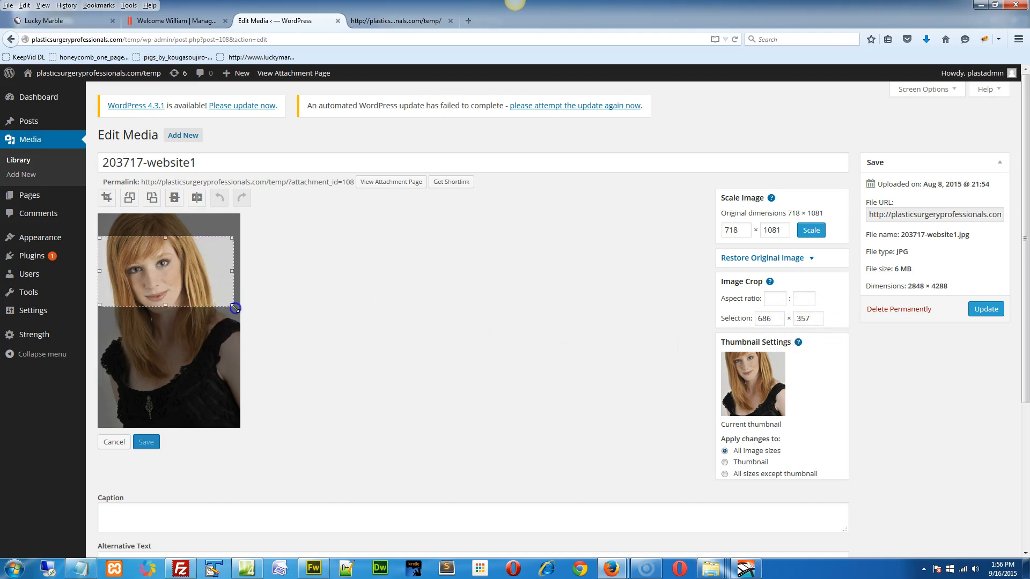
drag(235, 308, 240, 297)
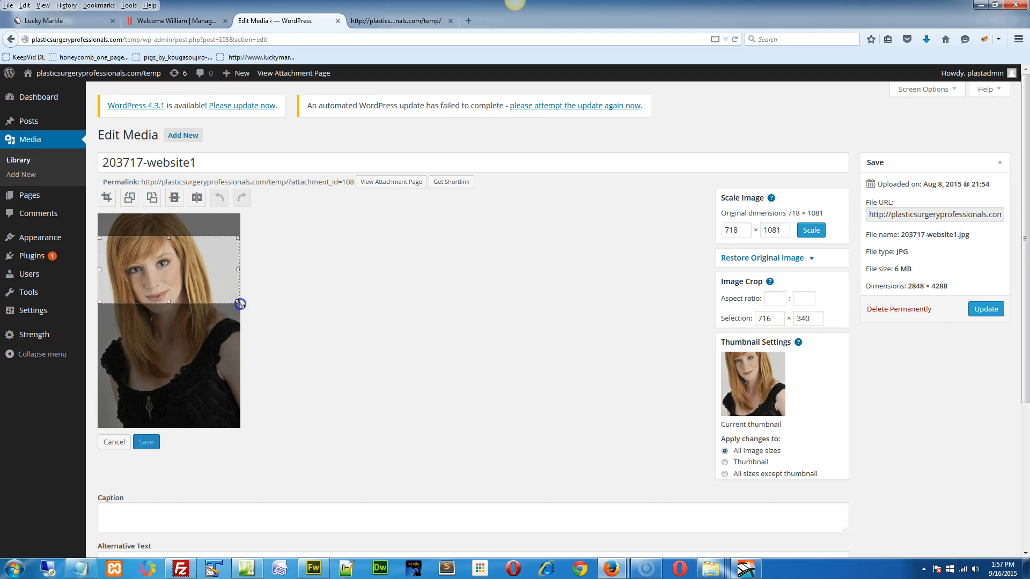
drag(239, 303, 241, 303)
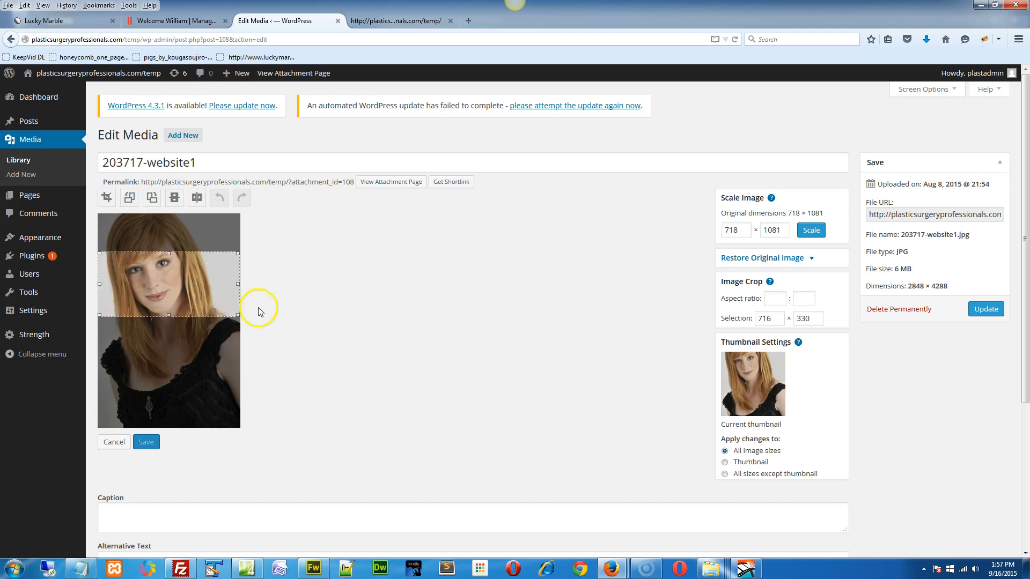
drag(240, 285, 243, 285)
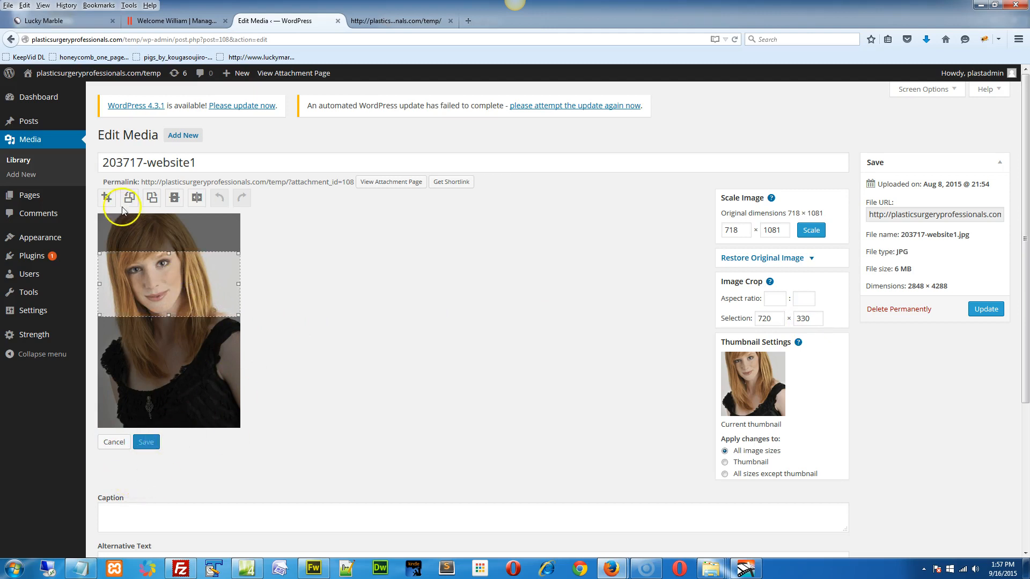
click(106, 199)
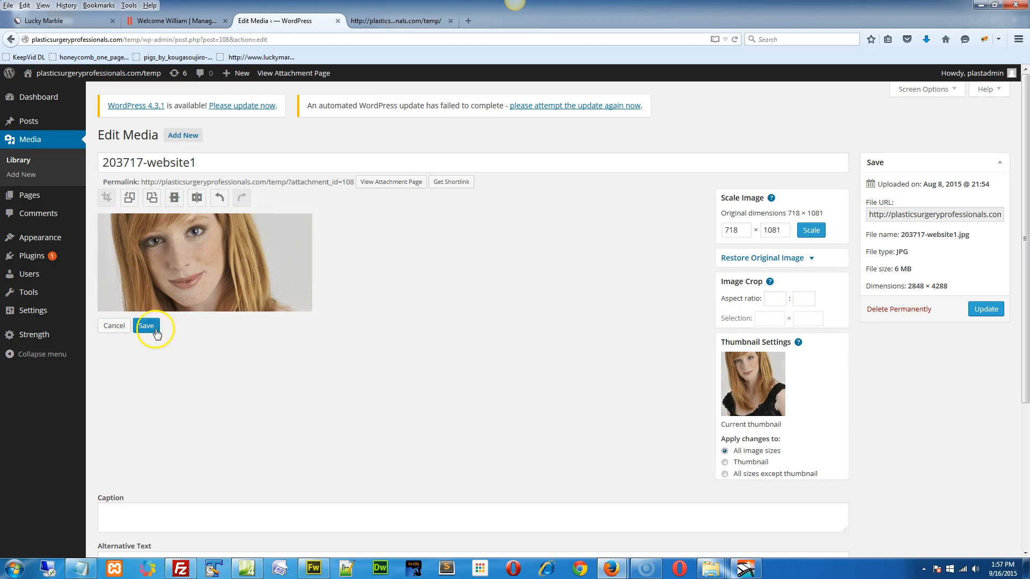
Save the cropped face strip and bring up the live homepage
click(146, 326)
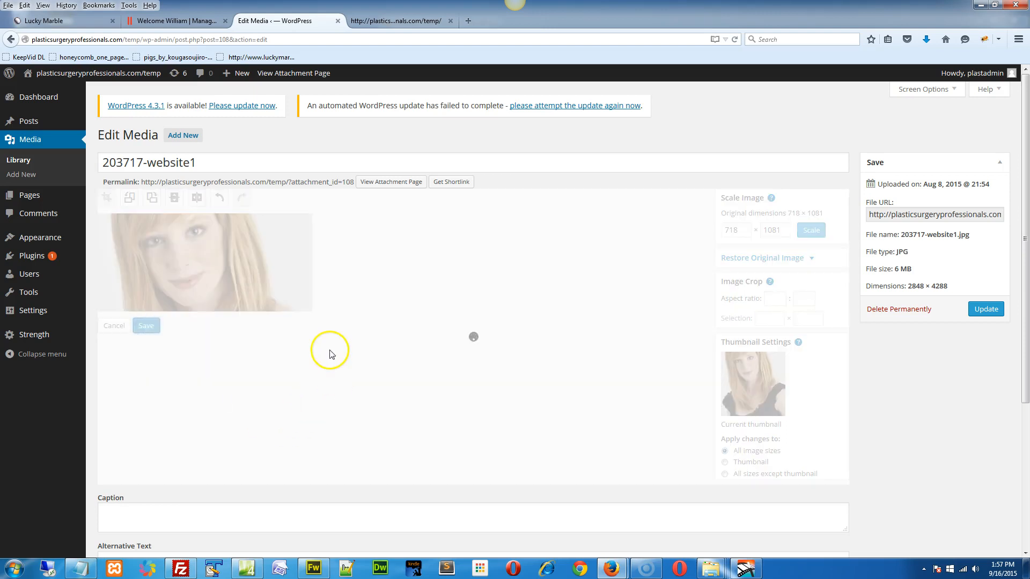
click(811, 229)
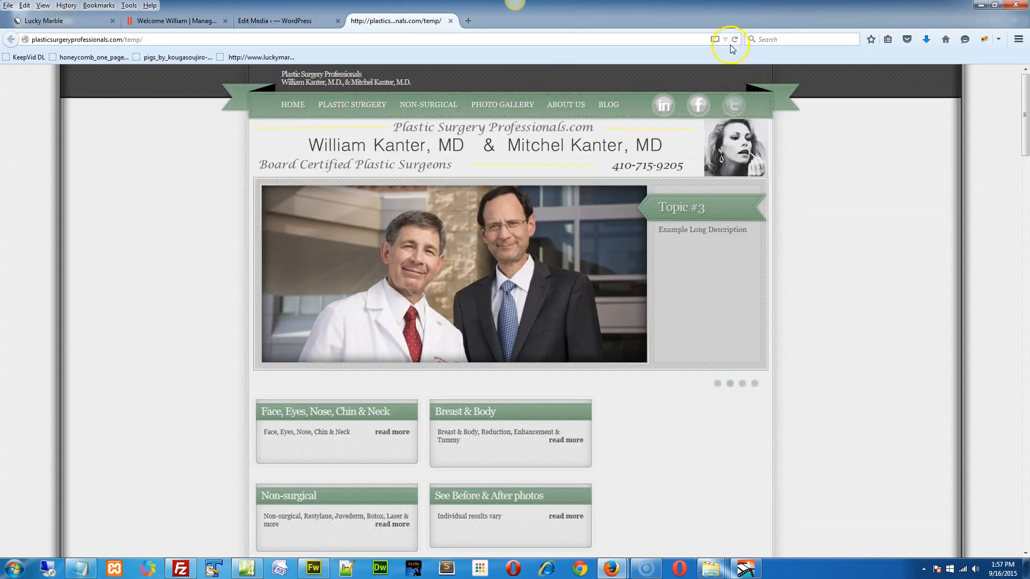
Reload the homepage, cycle the slider to see the cropped face slide, then return to the 718×329 media page
click(734, 39)
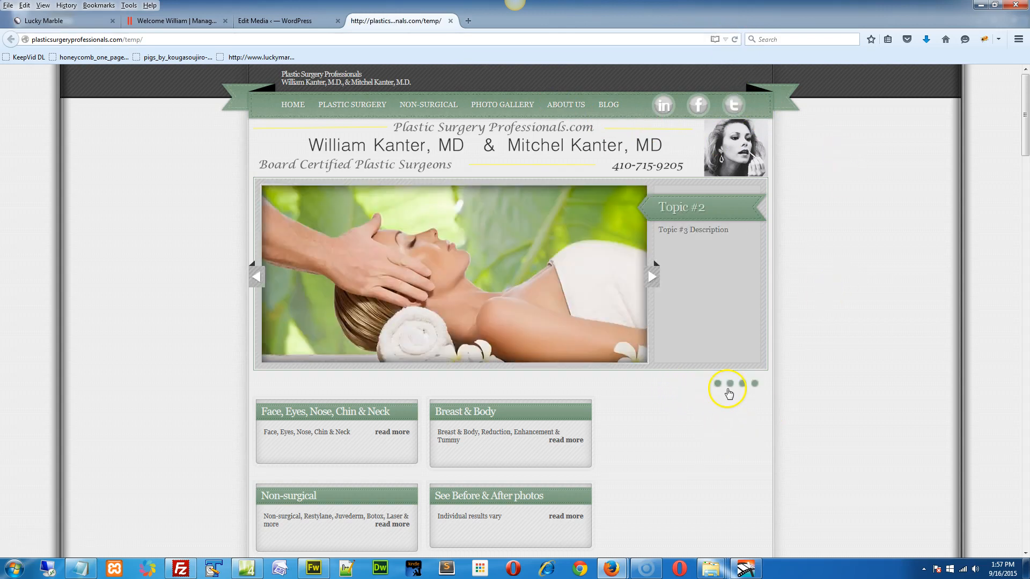
click(729, 384)
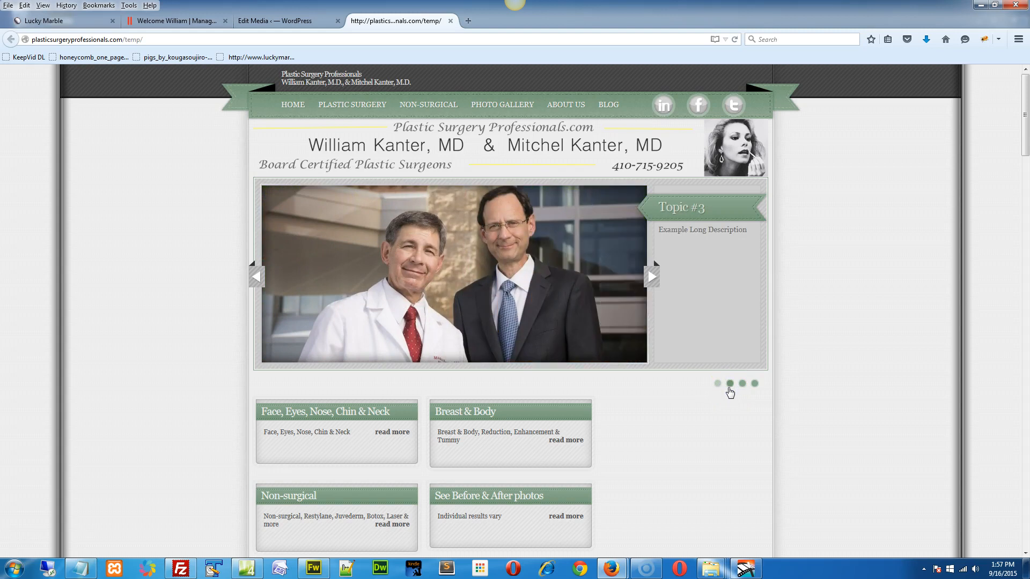
click(741, 384)
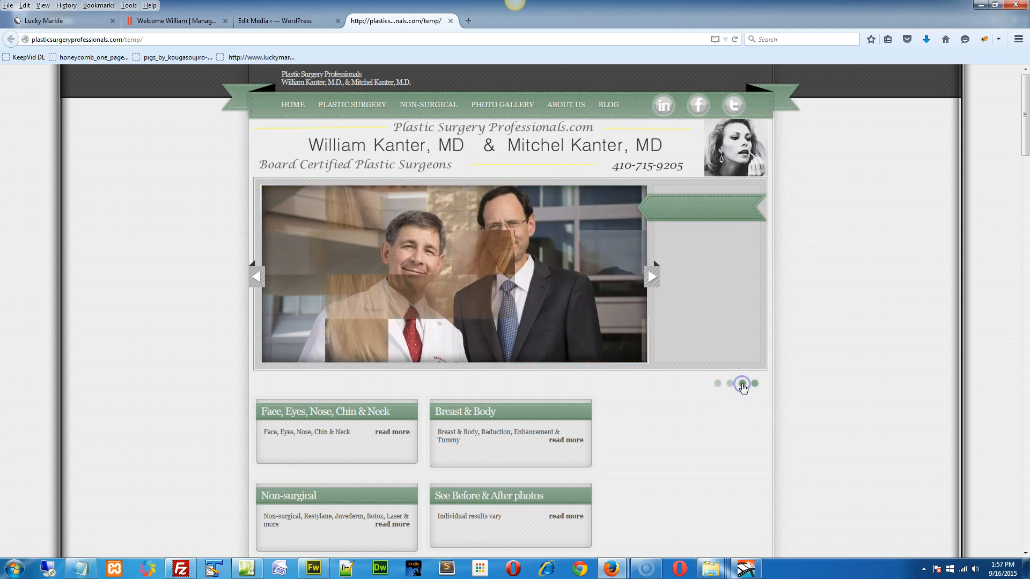
click(741, 384)
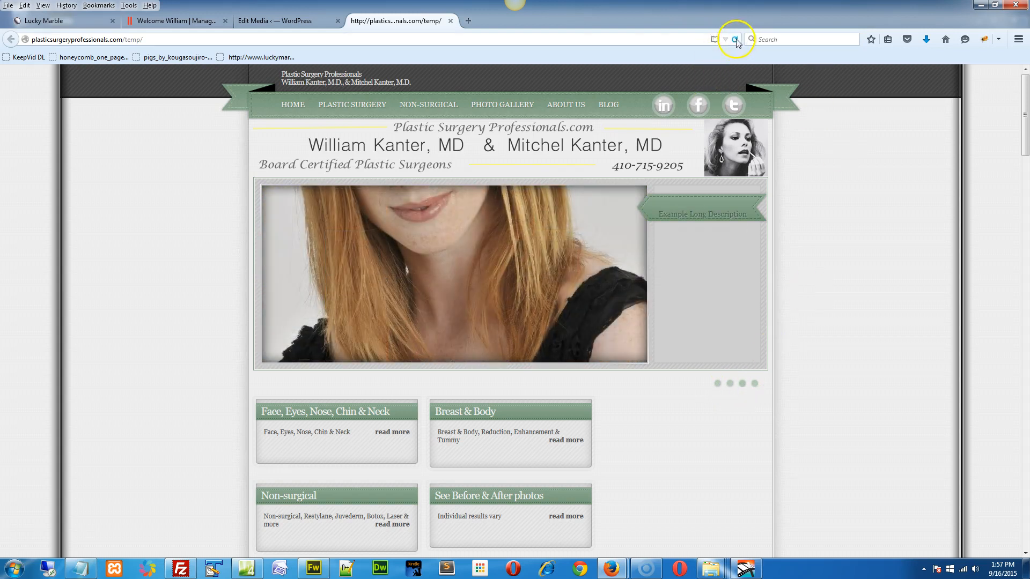
click(734, 39)
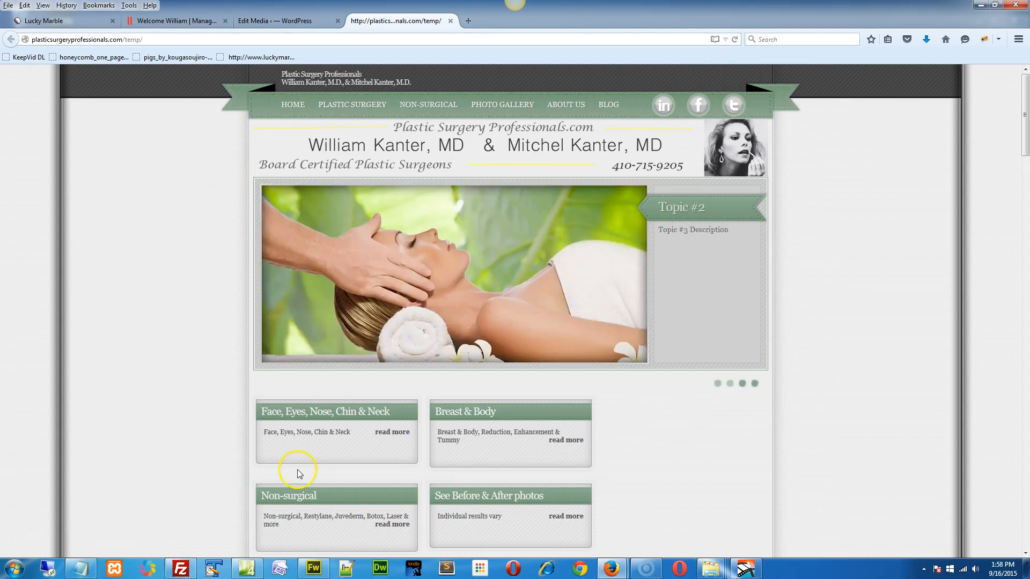
click(286, 21)
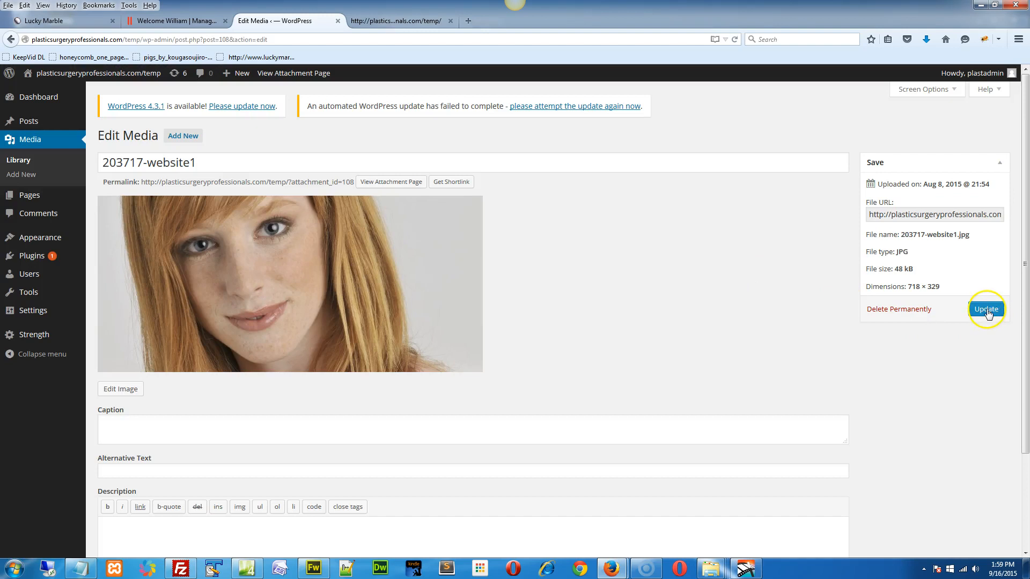
Update the media attachment, then bring the Nivo Image Slider manager back up
click(986, 309)
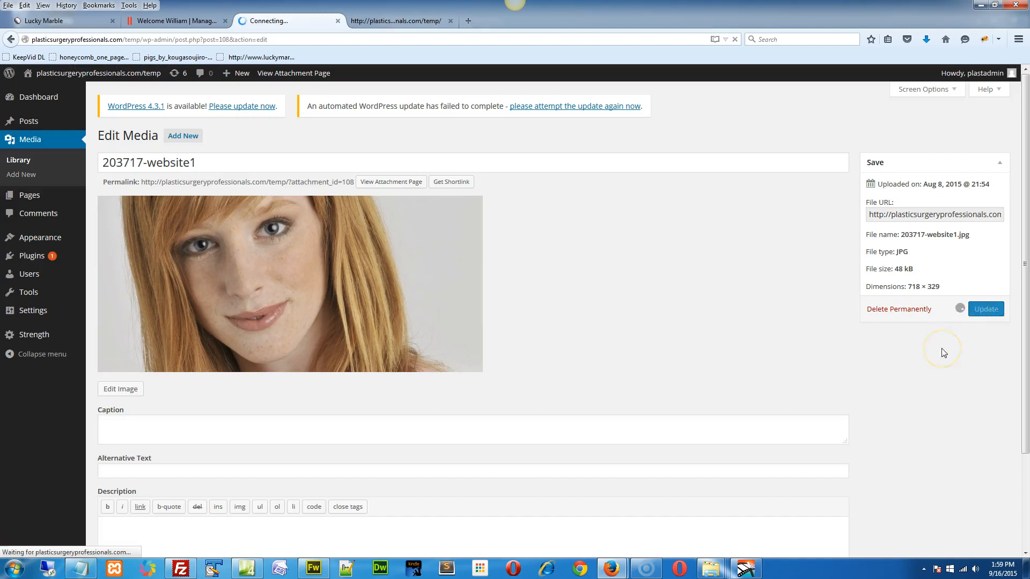
click(984, 309)
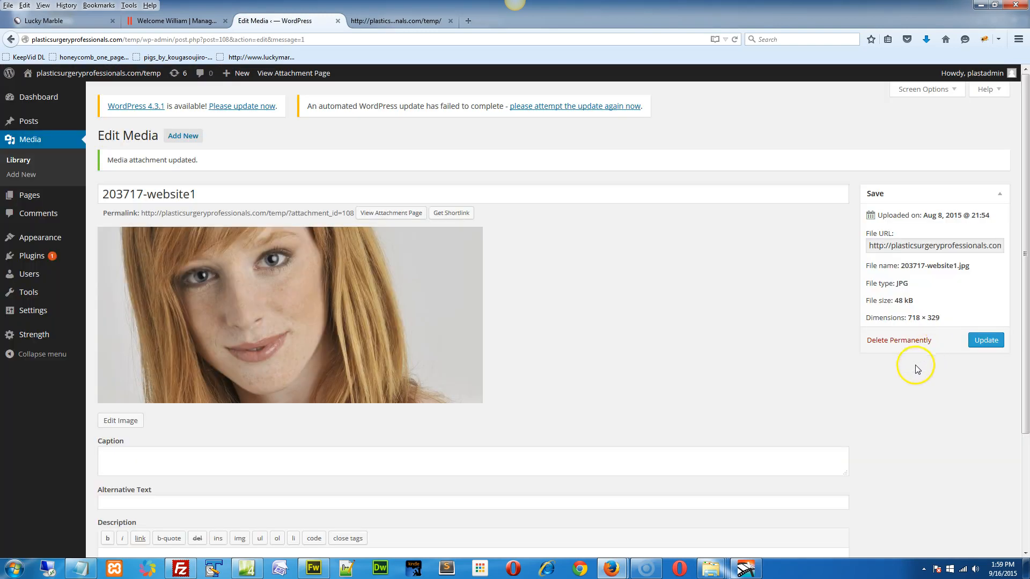
mouse_move(86, 376)
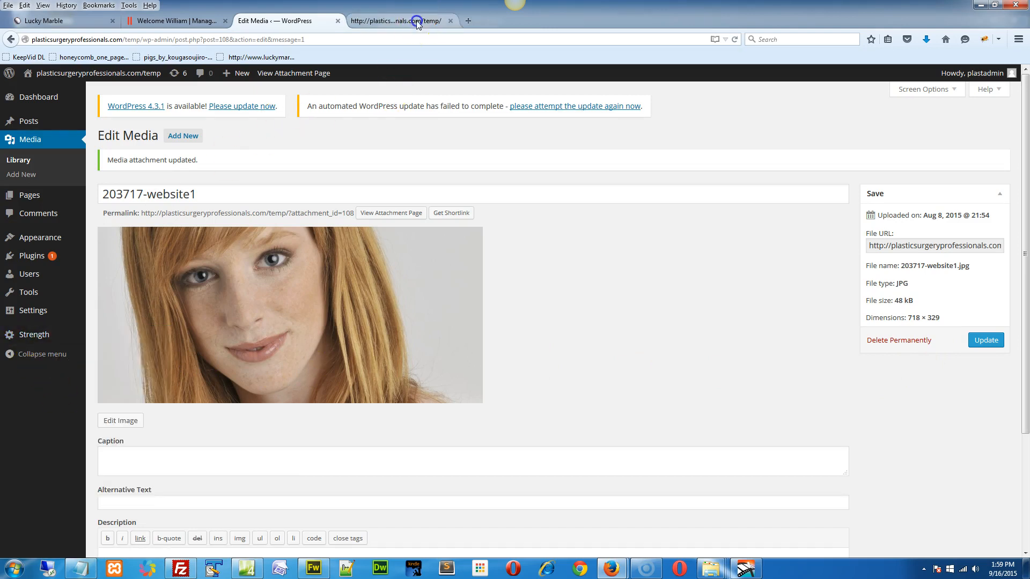
click(396, 20)
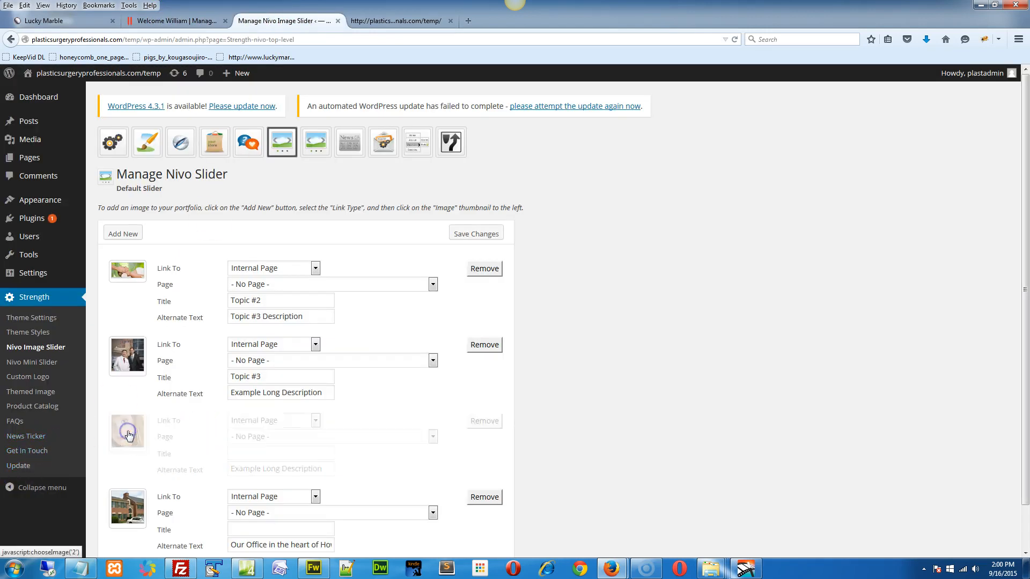
Browse the third slide's image chooser, then switch to the live homepage
click(128, 432)
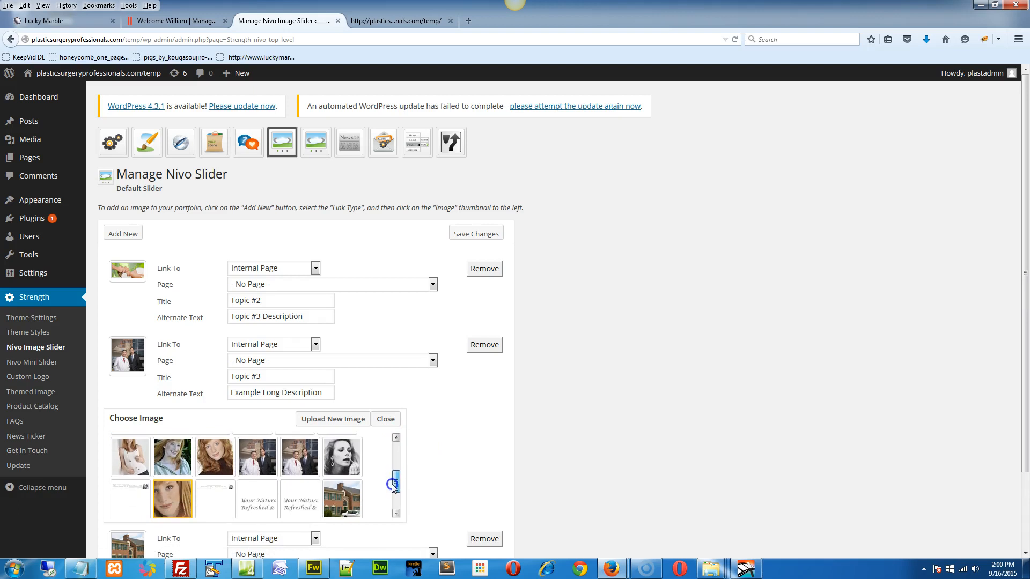
scroll(down, 3)
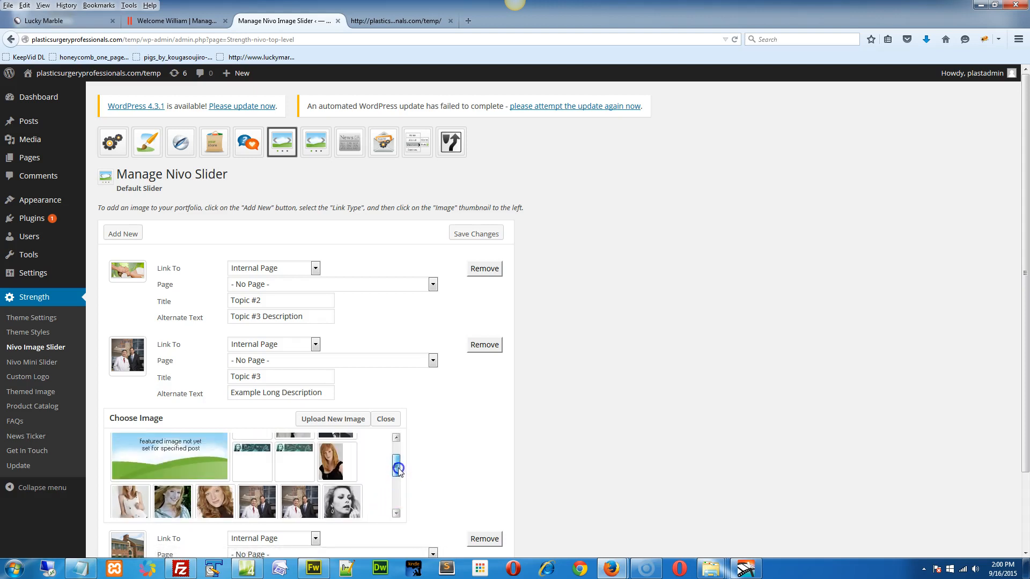
click(395, 21)
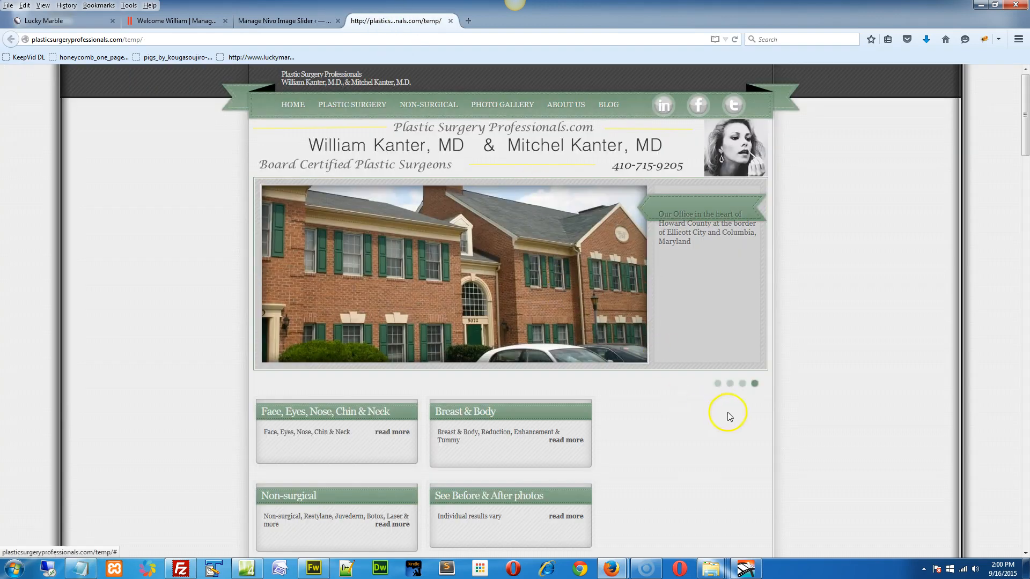
Reload the live homepage so the slider shows the cropped portrait slide
click(743, 384)
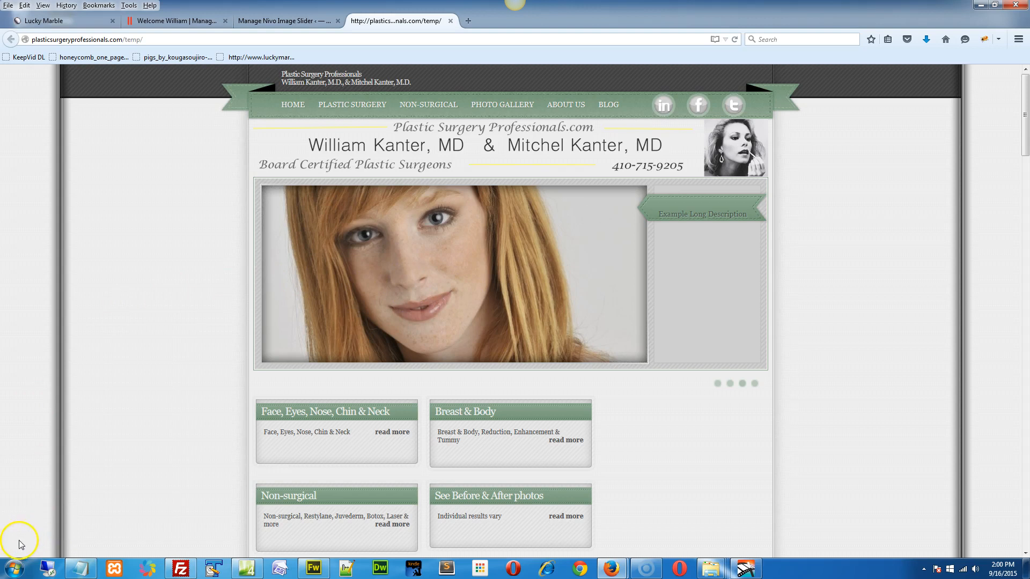
mouse_move(145, 352)
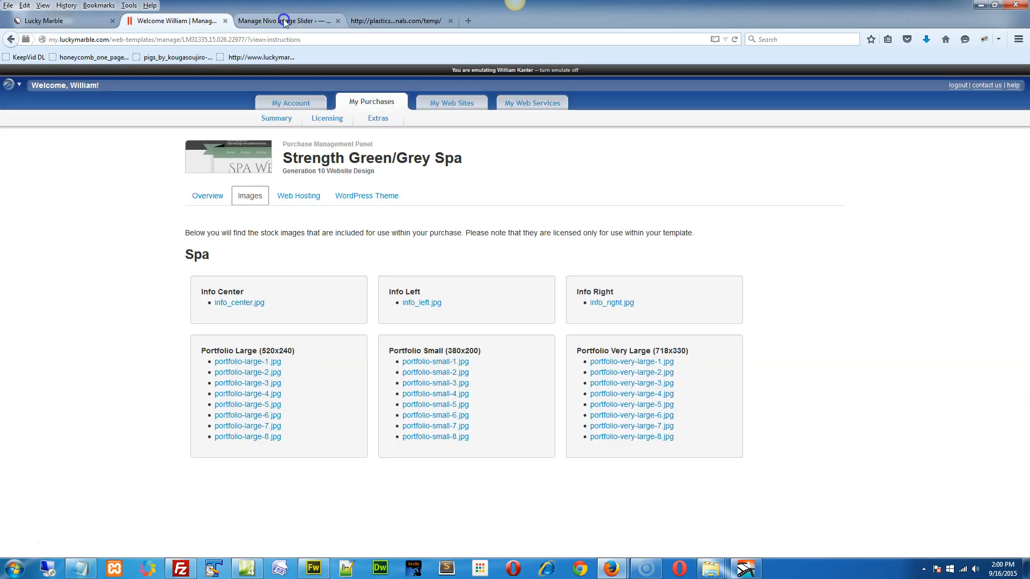
Return from Lucky Marble's image list to the Manage Nivo Slider tab
click(283, 21)
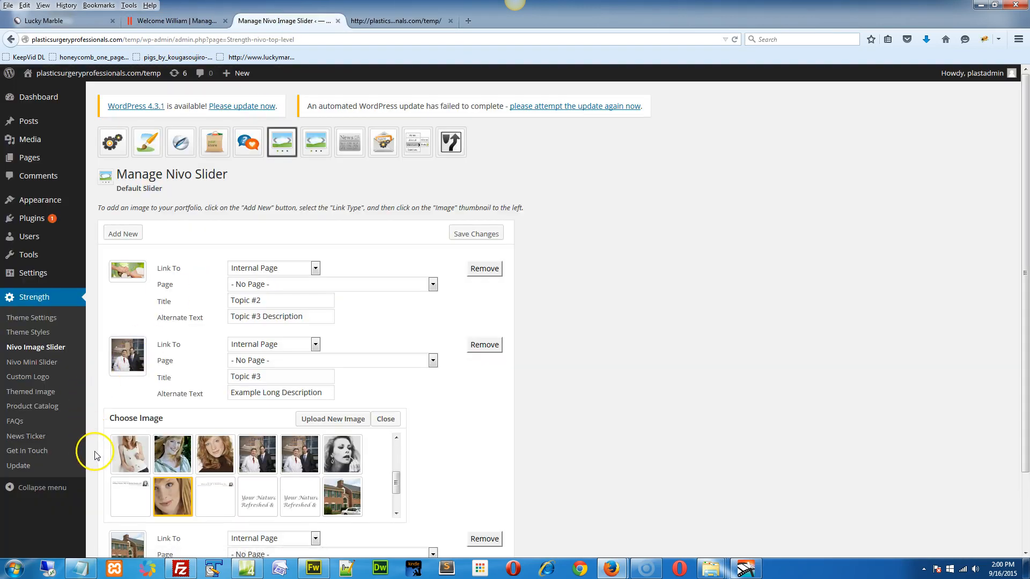
mouse_move(34, 273)
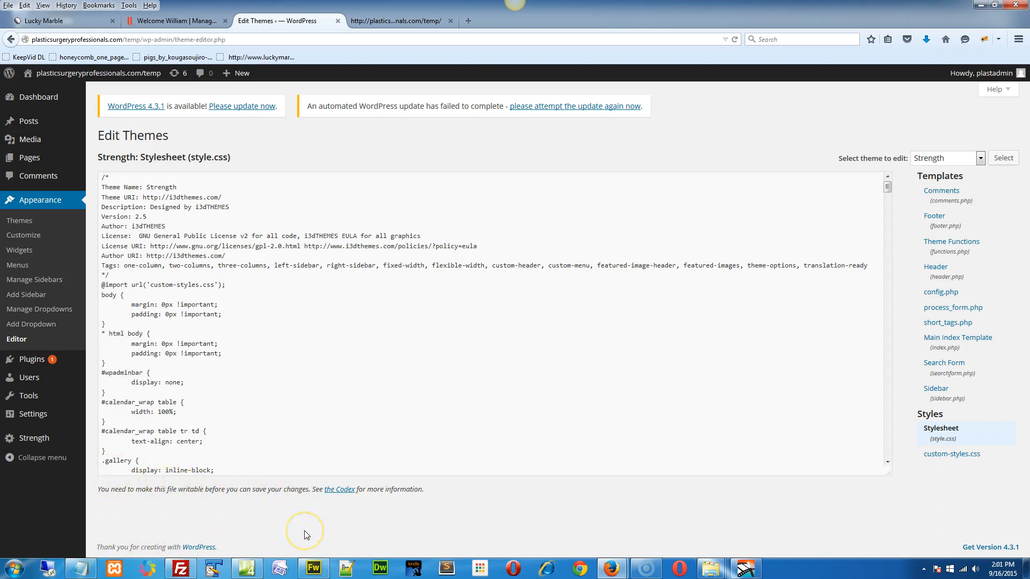
mouse_move(236, 530)
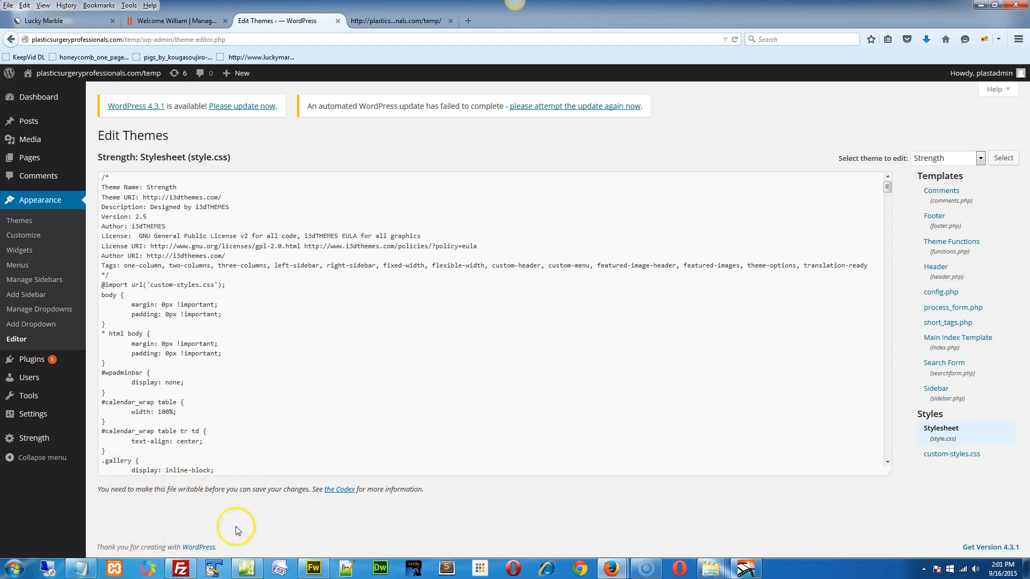
mouse_move(102, 504)
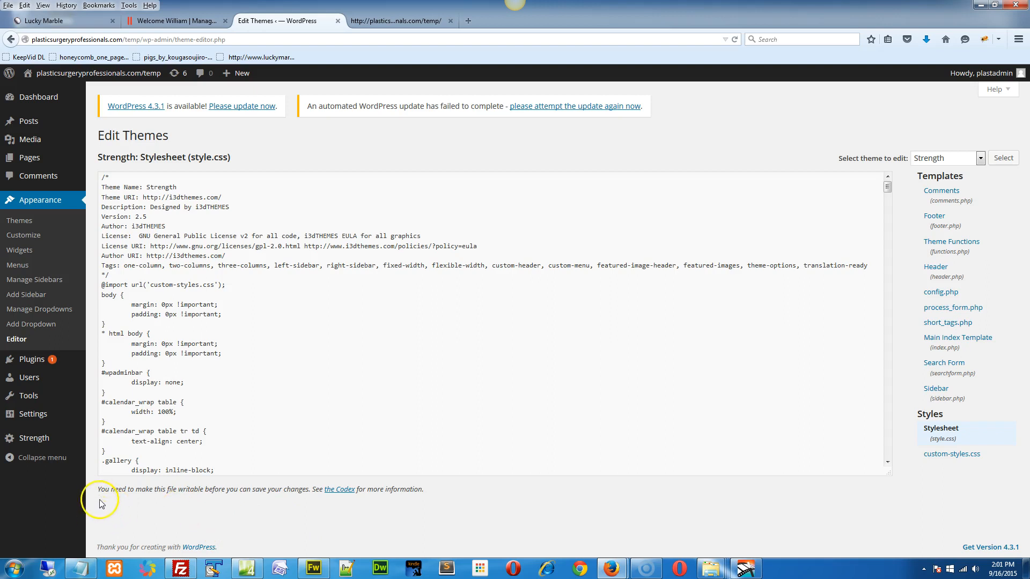
mouse_move(93, 525)
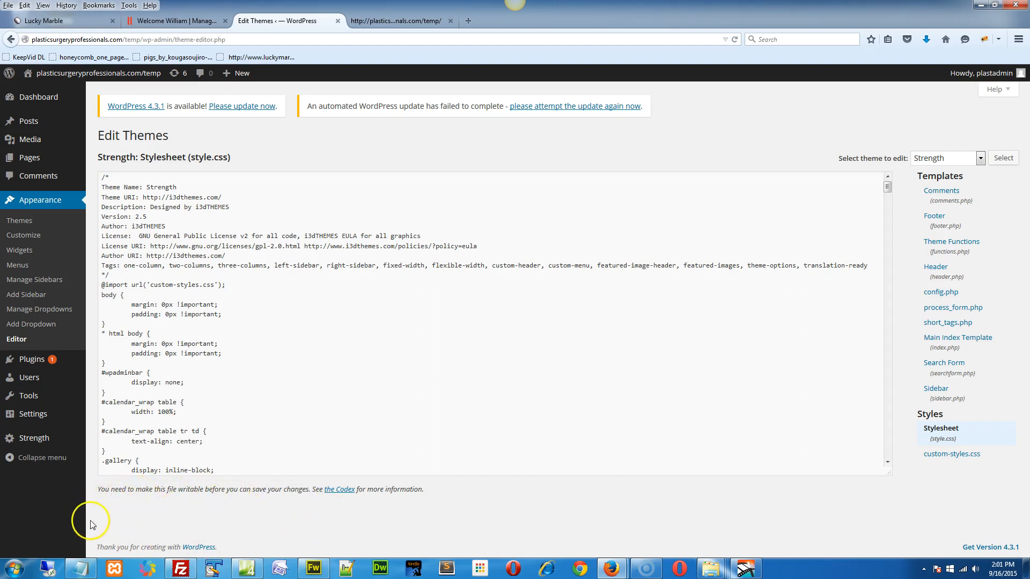
mouse_move(96, 528)
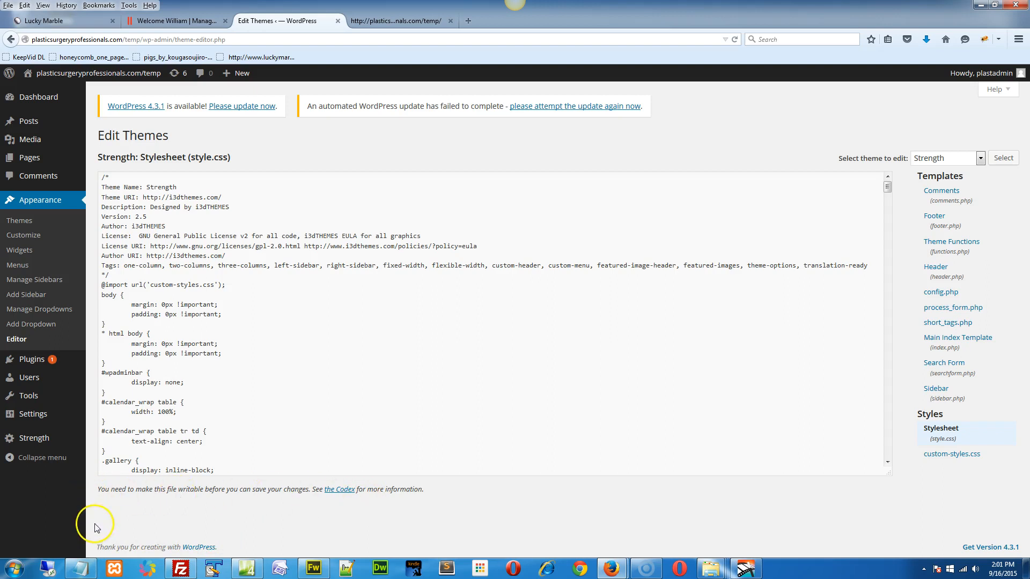
mouse_move(328, 529)
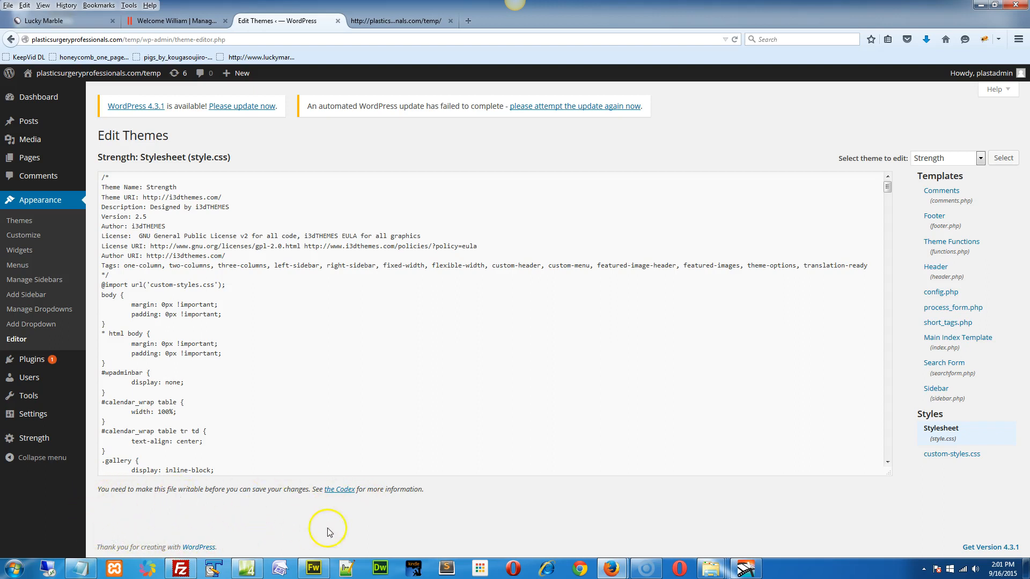
mouse_move(111, 539)
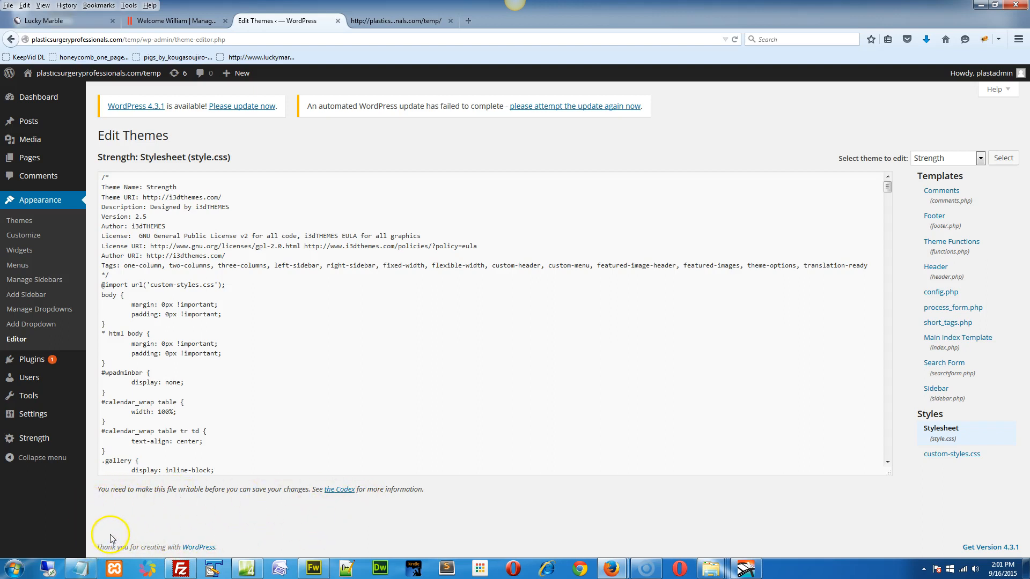
mouse_move(126, 515)
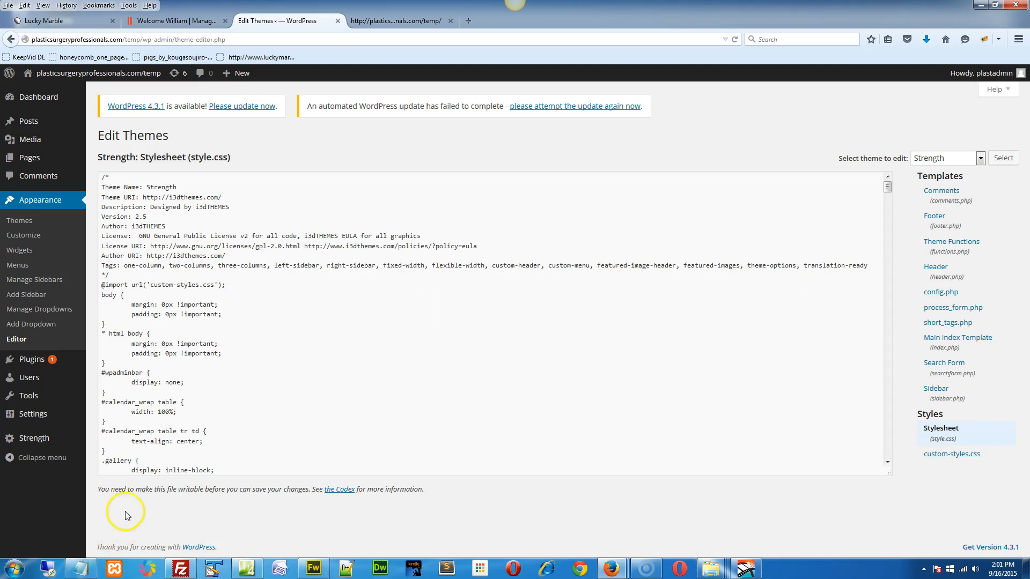